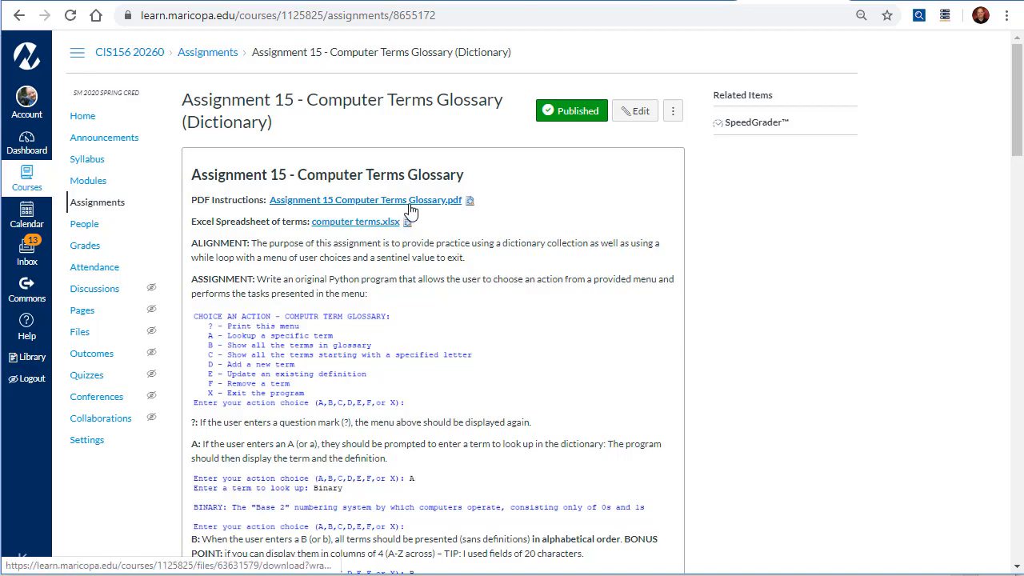
# - Open the assignment's PDF instructions and scroll to the choice C and D descriptions on page 2
pyautogui.click(365, 200)
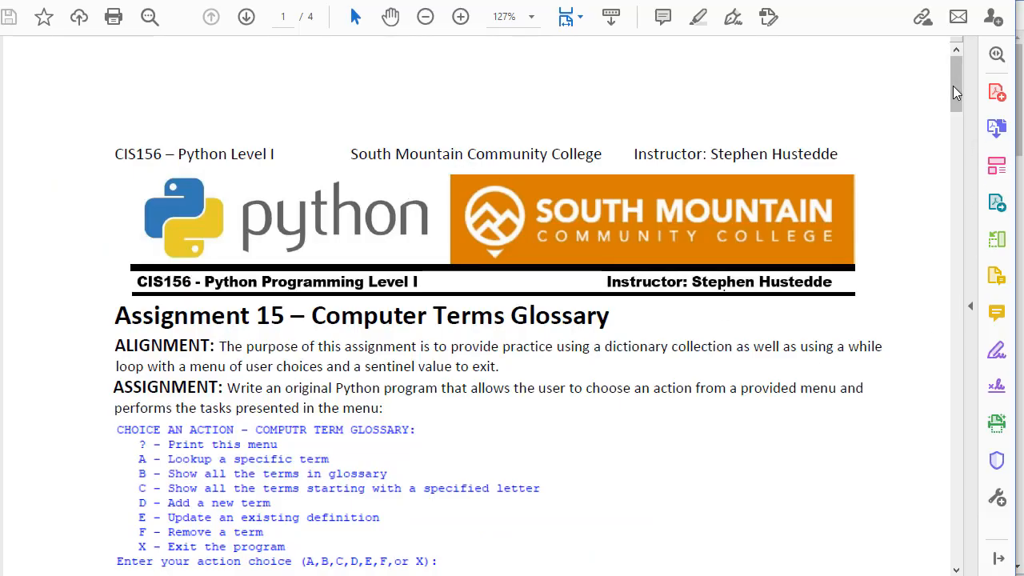
pyautogui.scroll(-3)
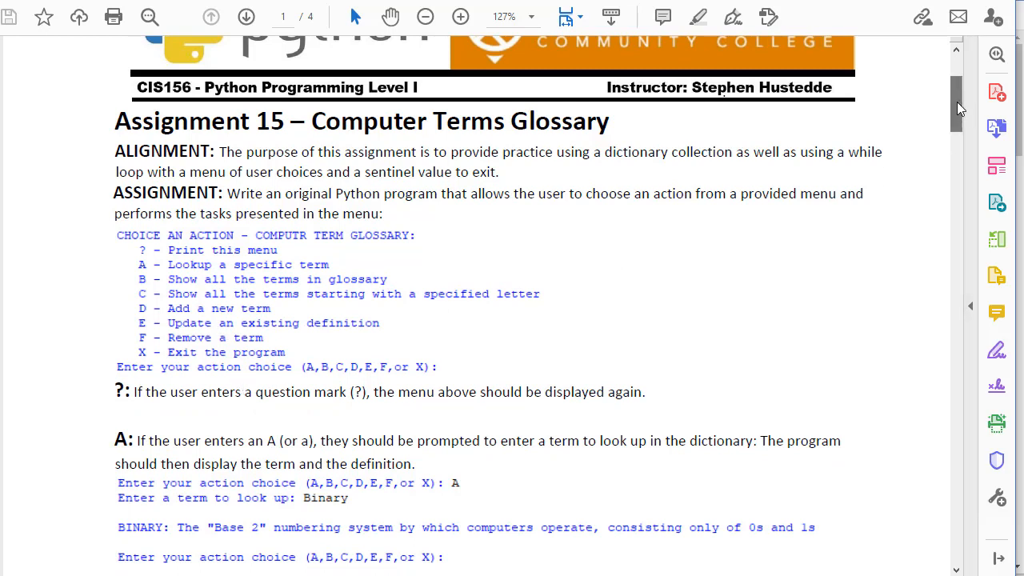
pyautogui.scroll(3)
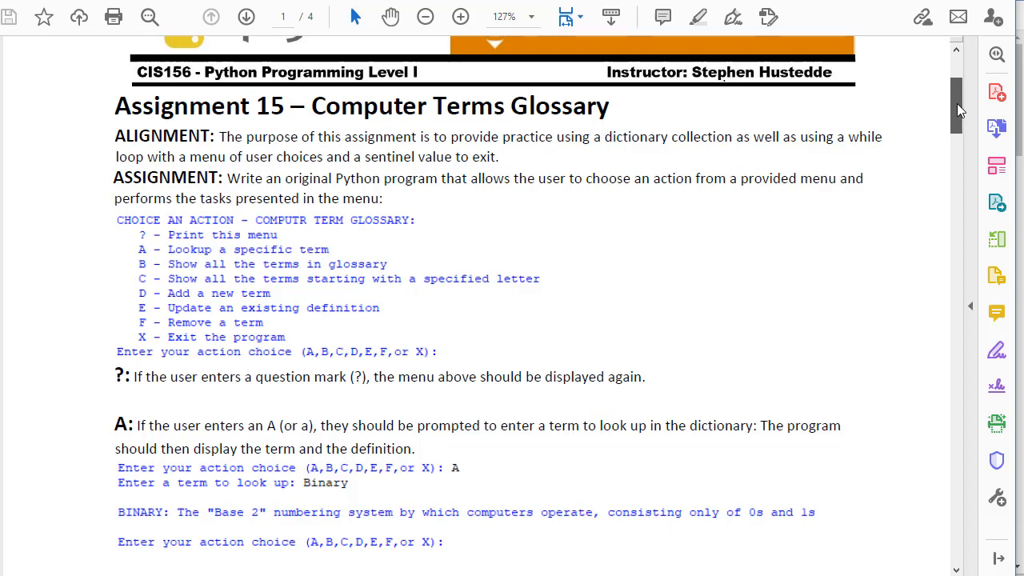
pyautogui.scroll(-3)
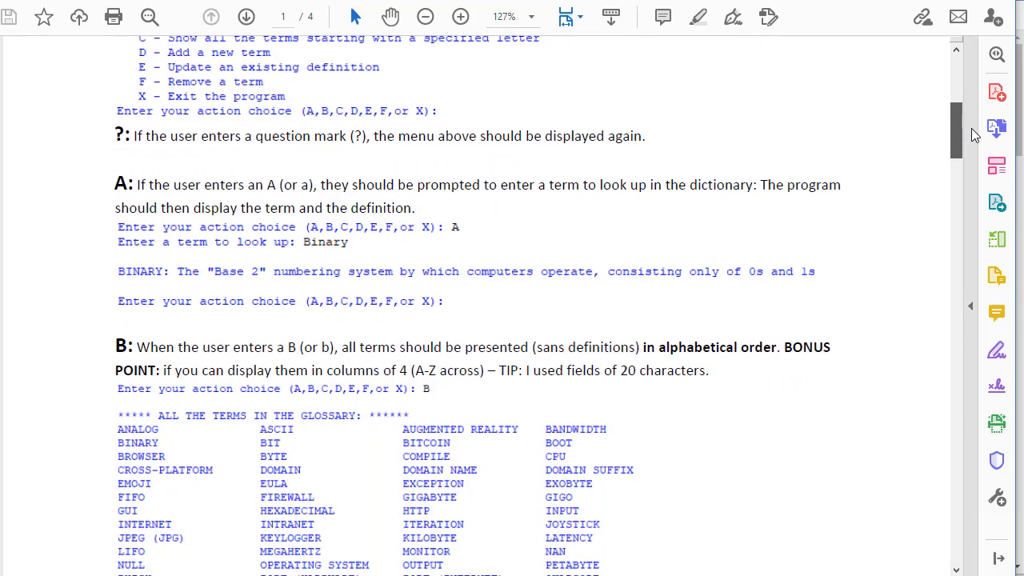
pyautogui.scroll(-3)
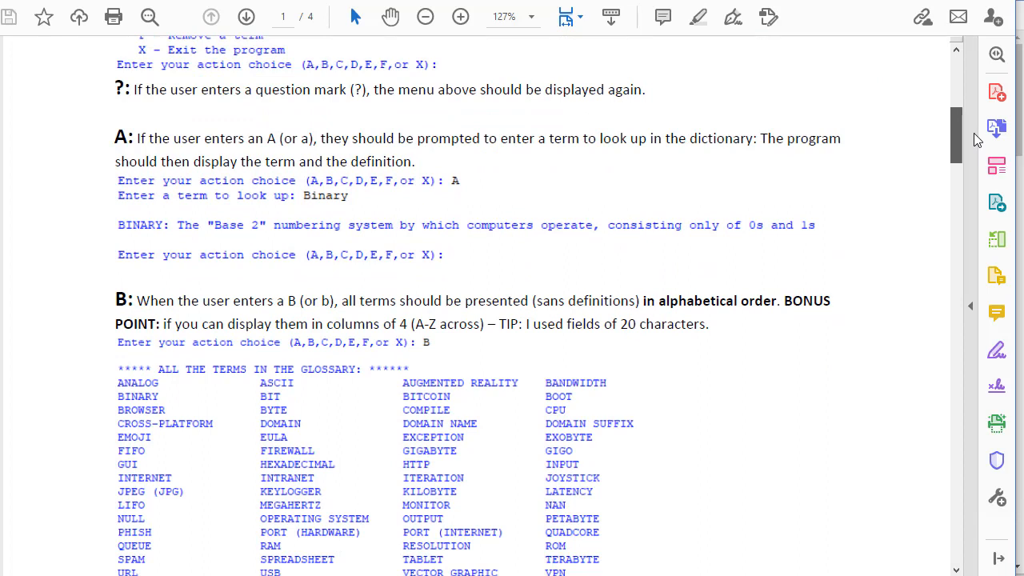
pyautogui.scroll(-3)
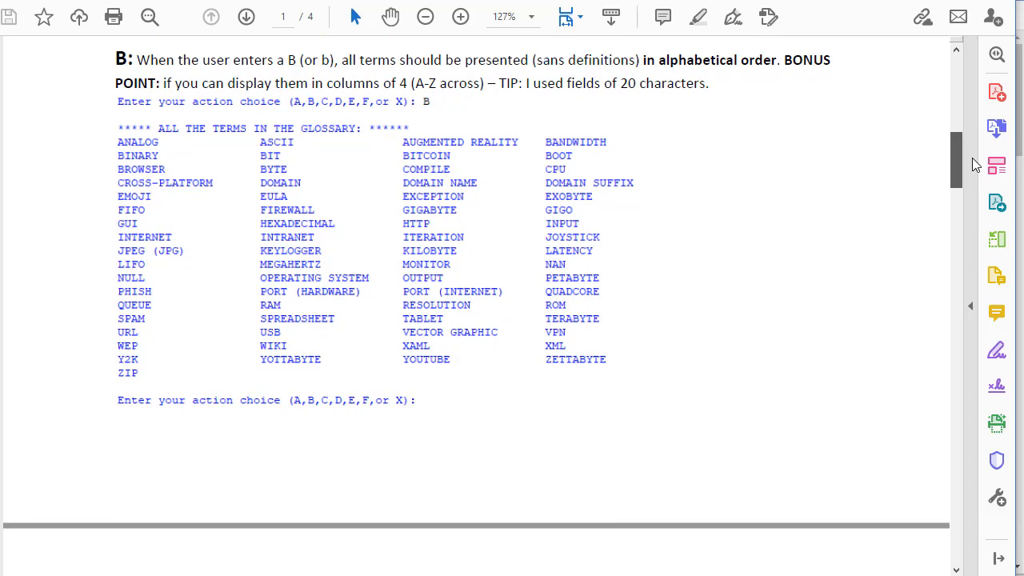
pyautogui.scroll(-3)
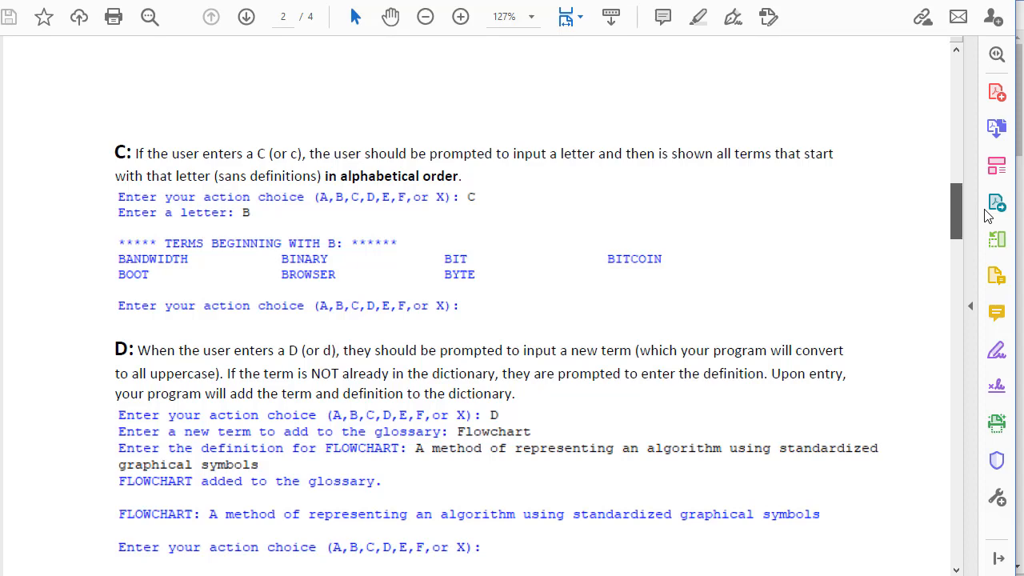
# - Scroll past the D and E sections to the choice F term-removal instructions on page 3
pyautogui.scroll(-3)
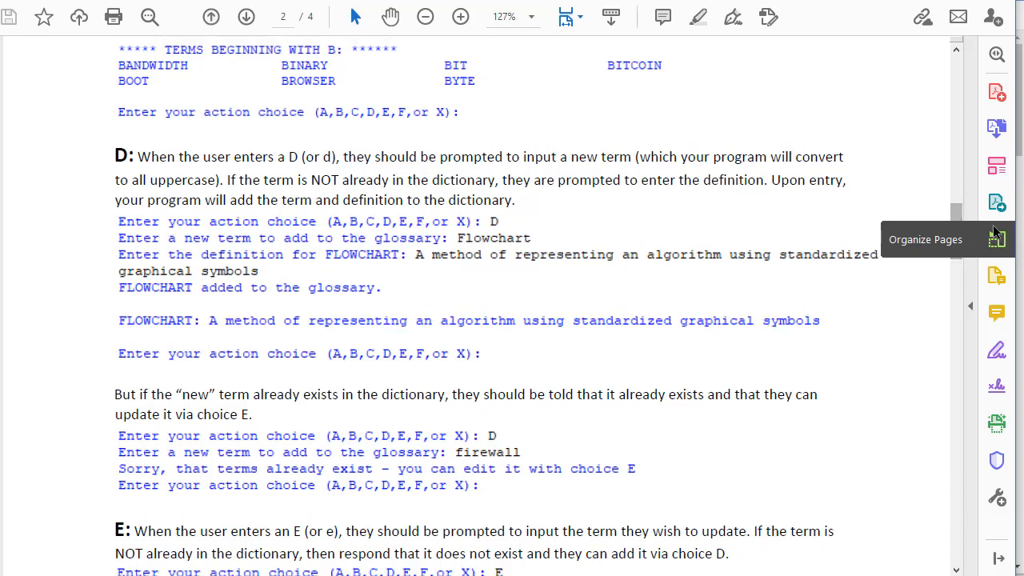
pyautogui.moveTo(947, 232)
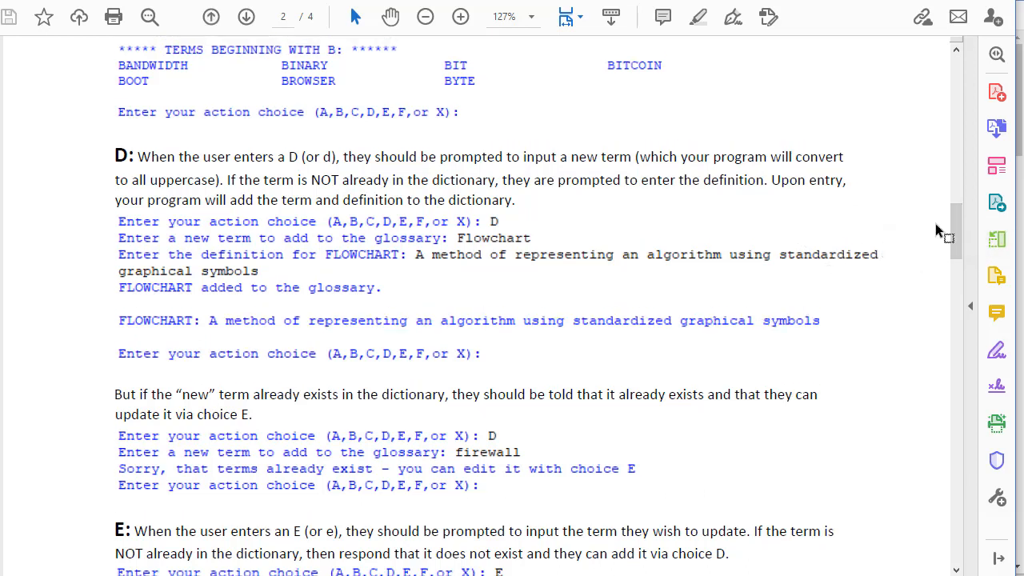
pyautogui.moveTo(984, 237)
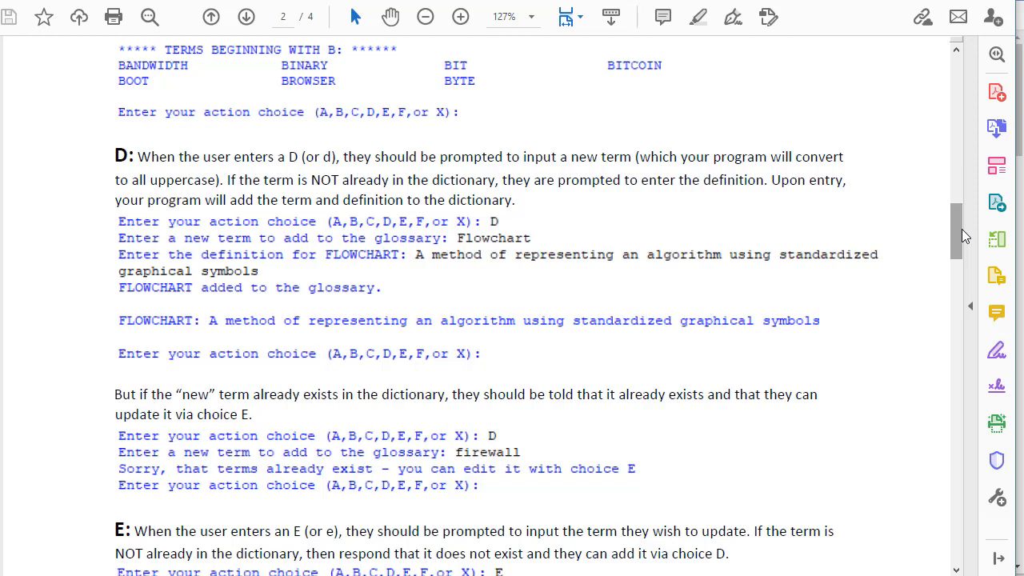
pyautogui.scroll(-3)
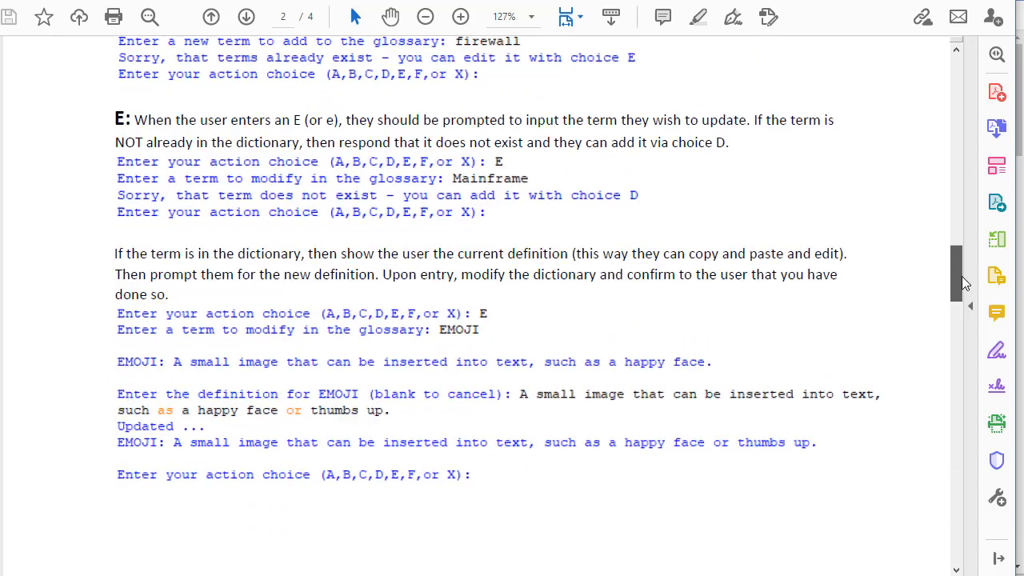
pyautogui.scroll(3)
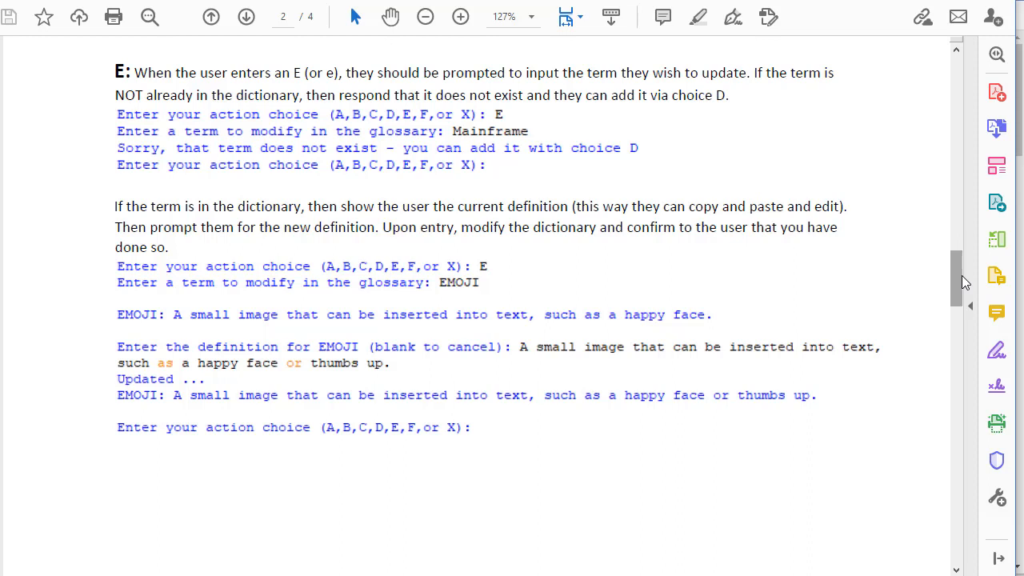
pyautogui.moveTo(996, 239)
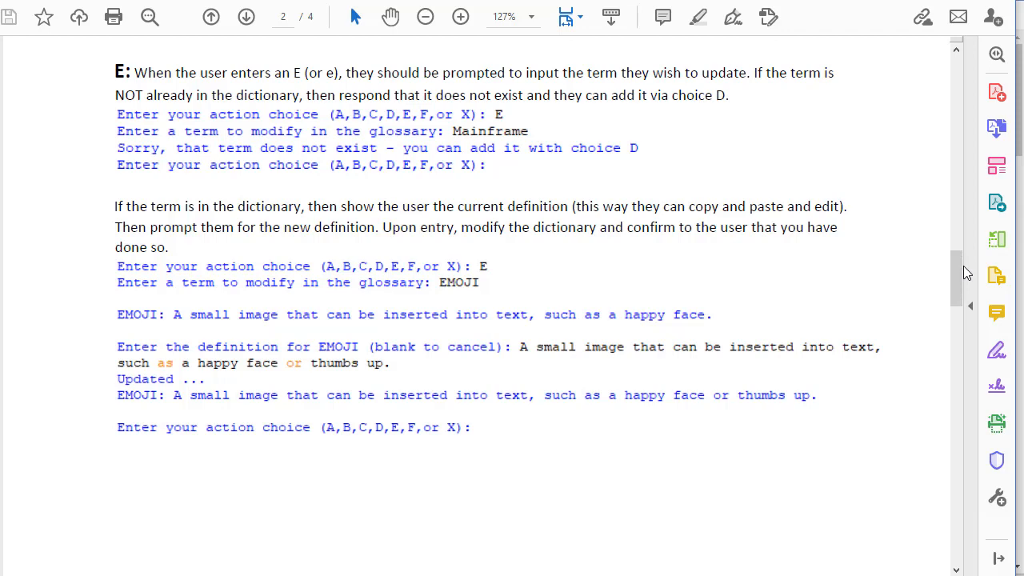
pyautogui.scroll(-3)
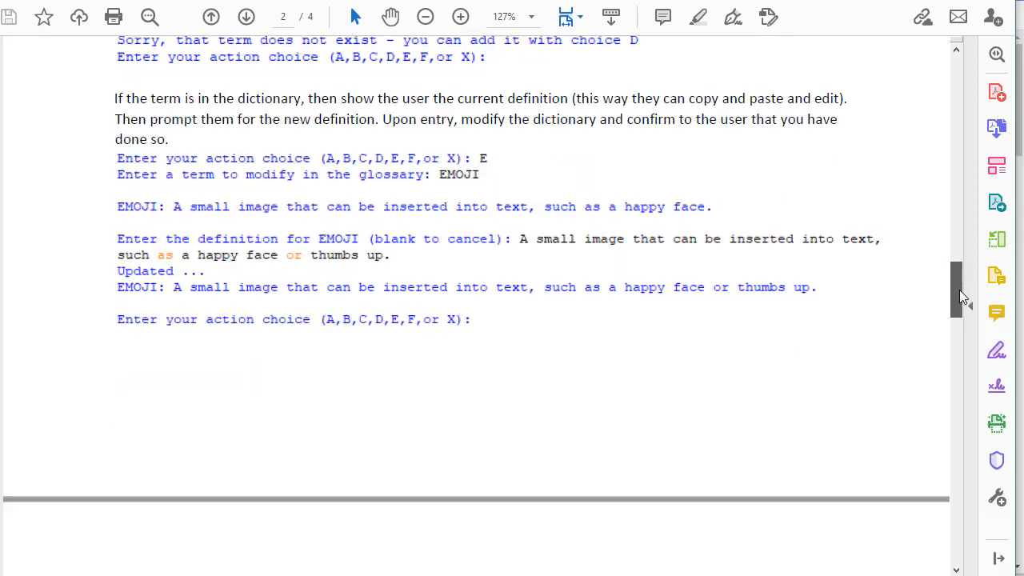
pyautogui.scroll(-3)
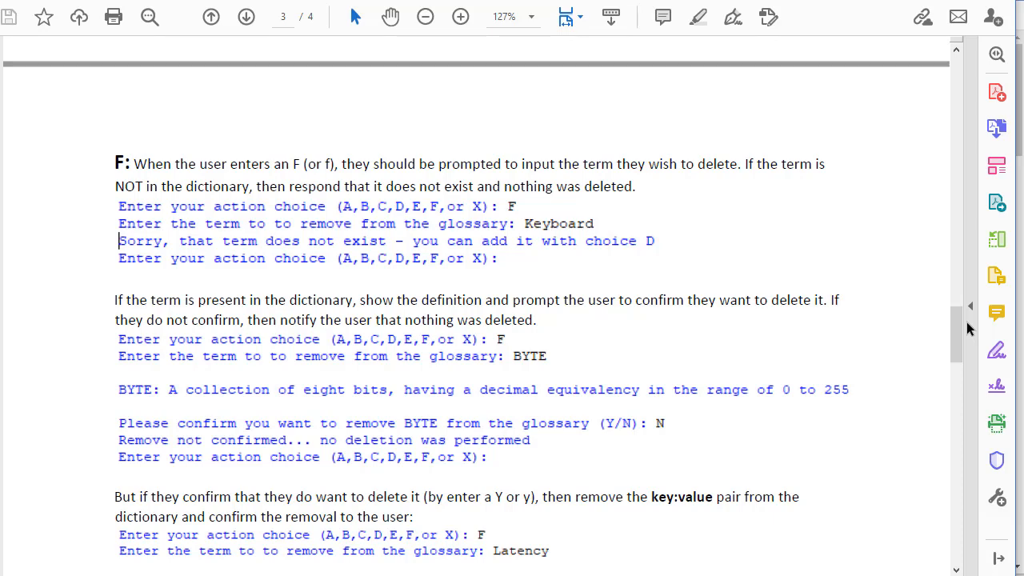
# - Scroll down through the X section and Requirements toward the page 1 menu
pyautogui.scroll(-3)
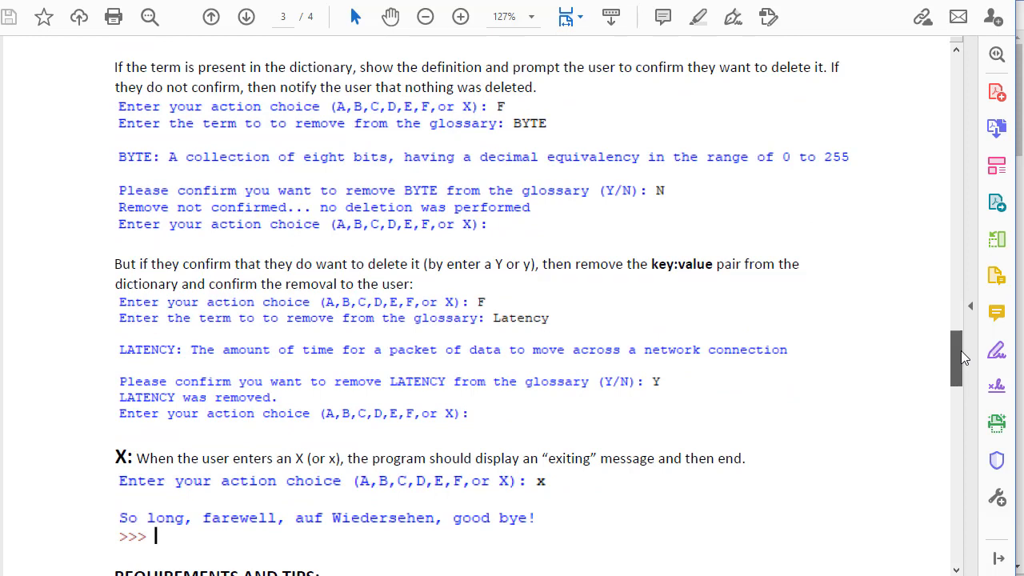
pyautogui.scroll(-3)
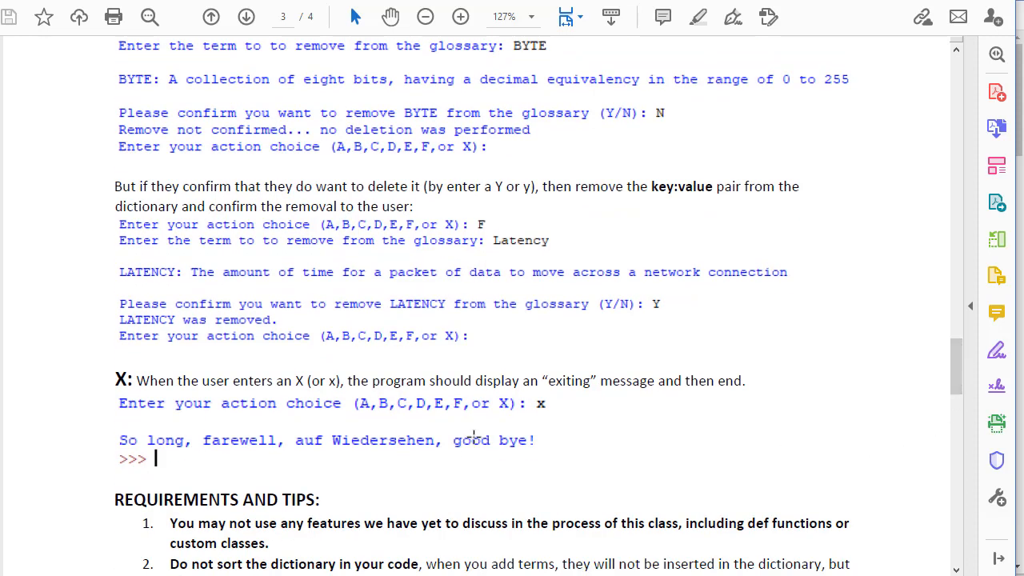
pyautogui.moveTo(837, 333)
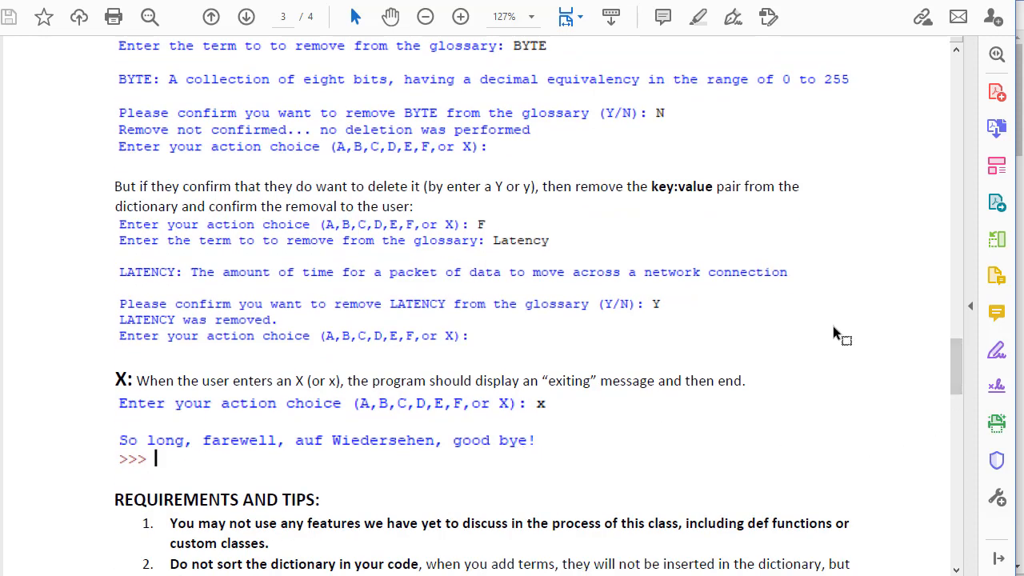
pyautogui.scroll(-3)
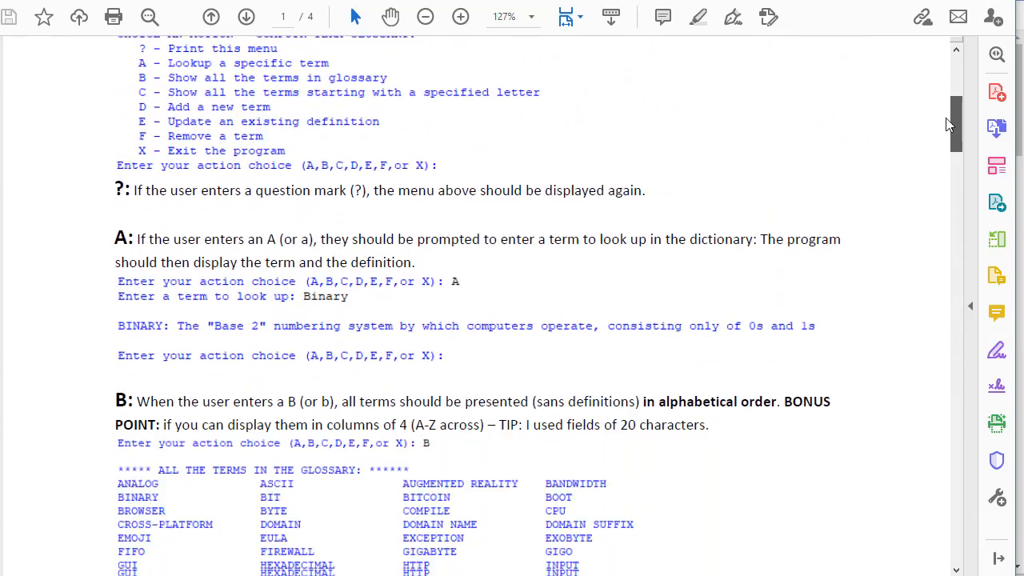
# - Scroll between the assignment title and the choice B alphabetical term listing
pyautogui.scroll(3)
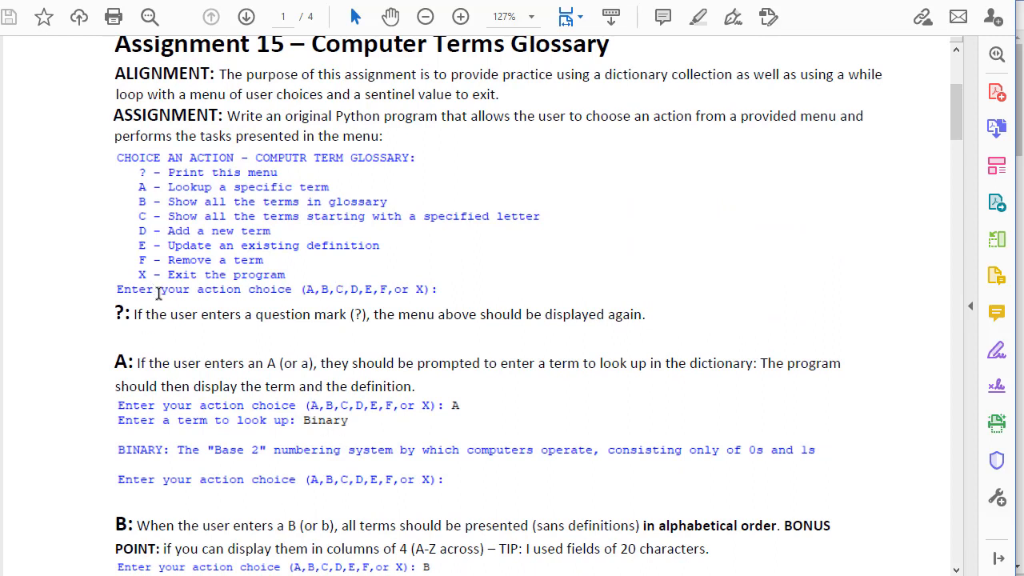
pyautogui.moveTo(179, 413)
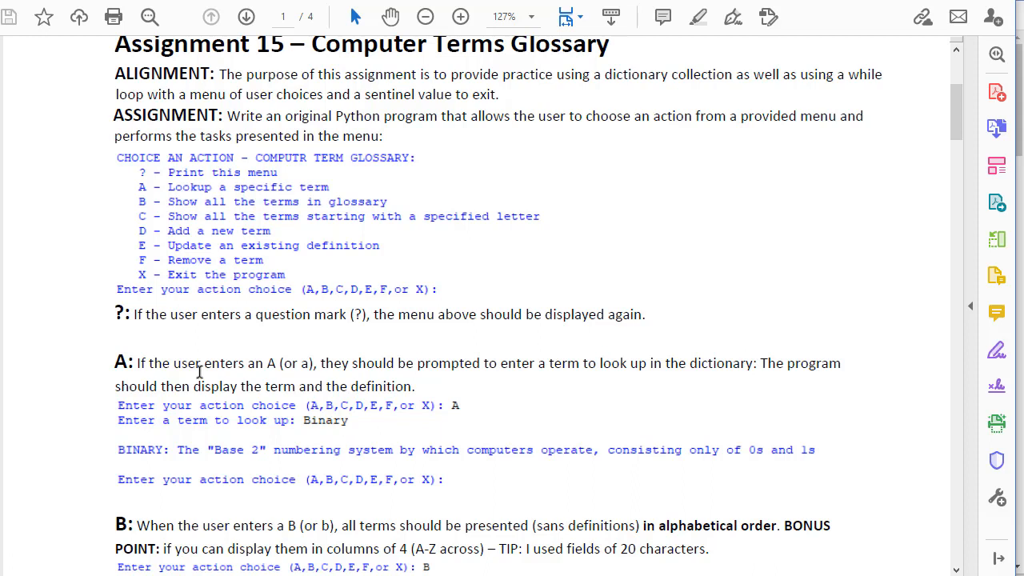
pyautogui.moveTo(262, 397)
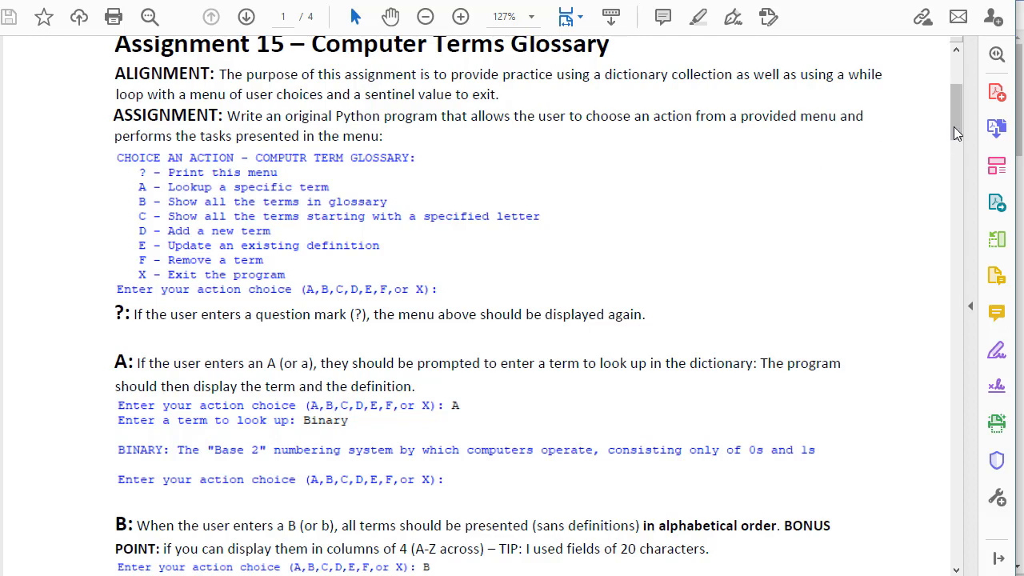
pyautogui.scroll(-3)
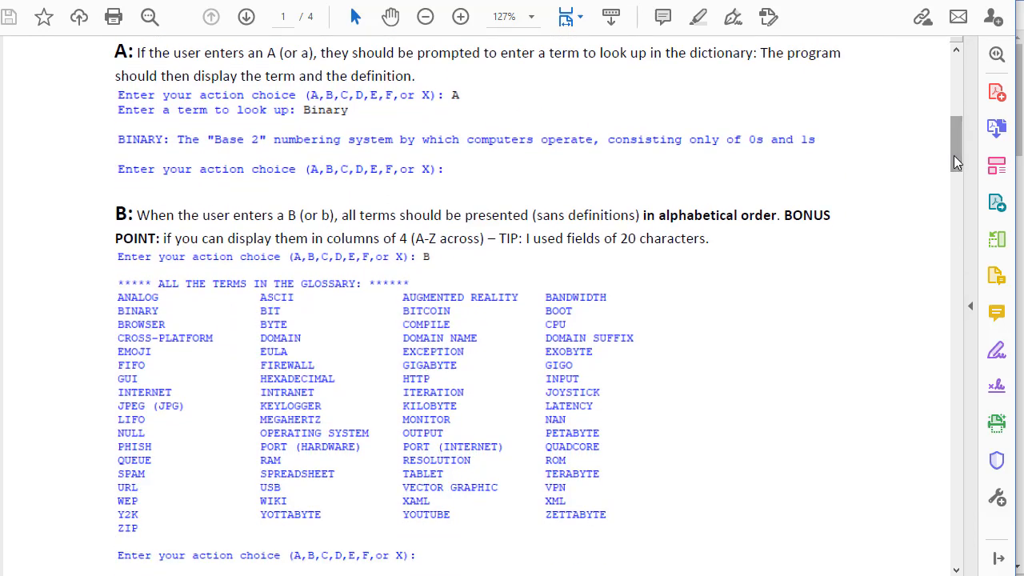
pyautogui.moveTo(371, 375)
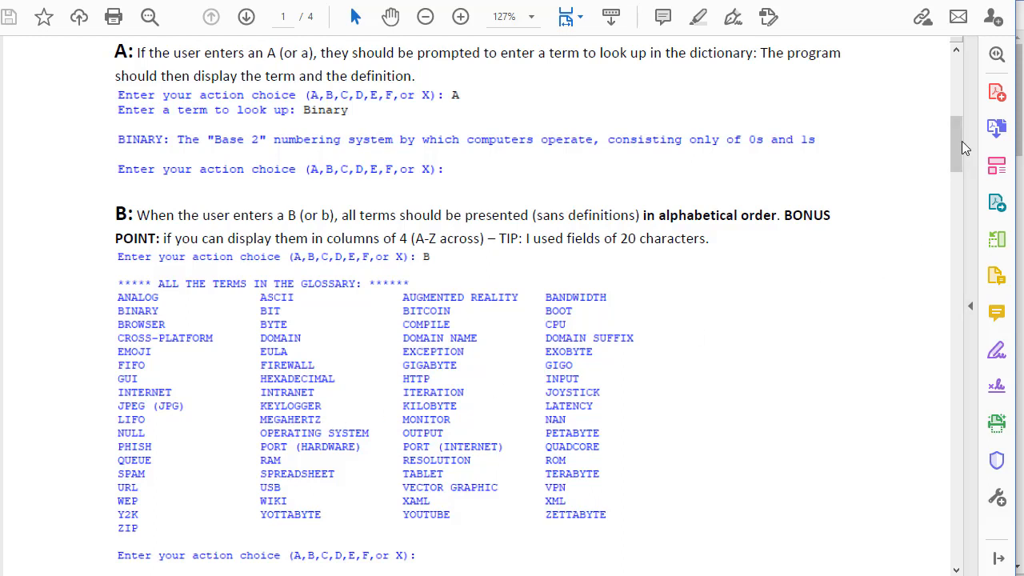
pyautogui.scroll(3)
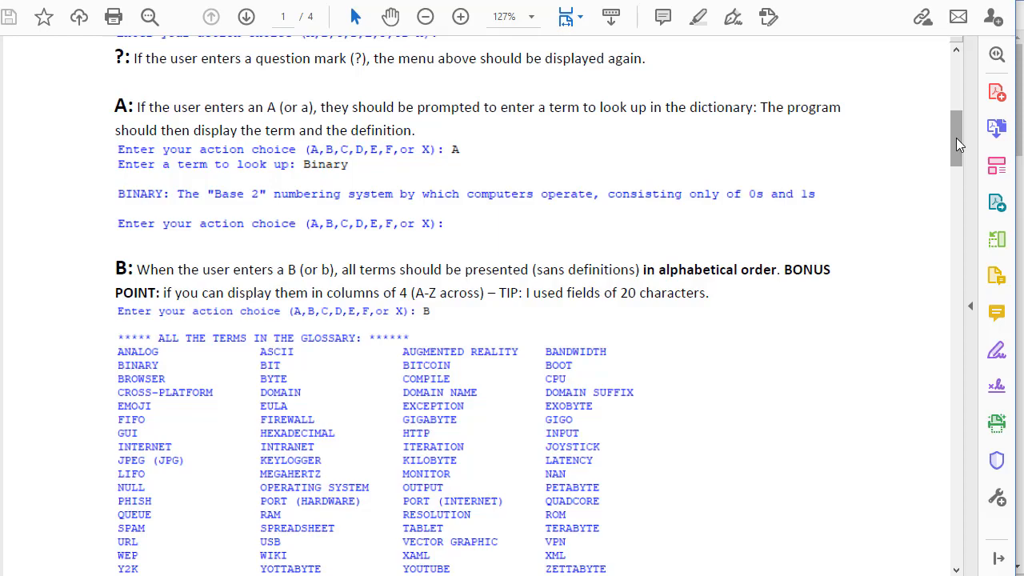
pyautogui.scroll(3)
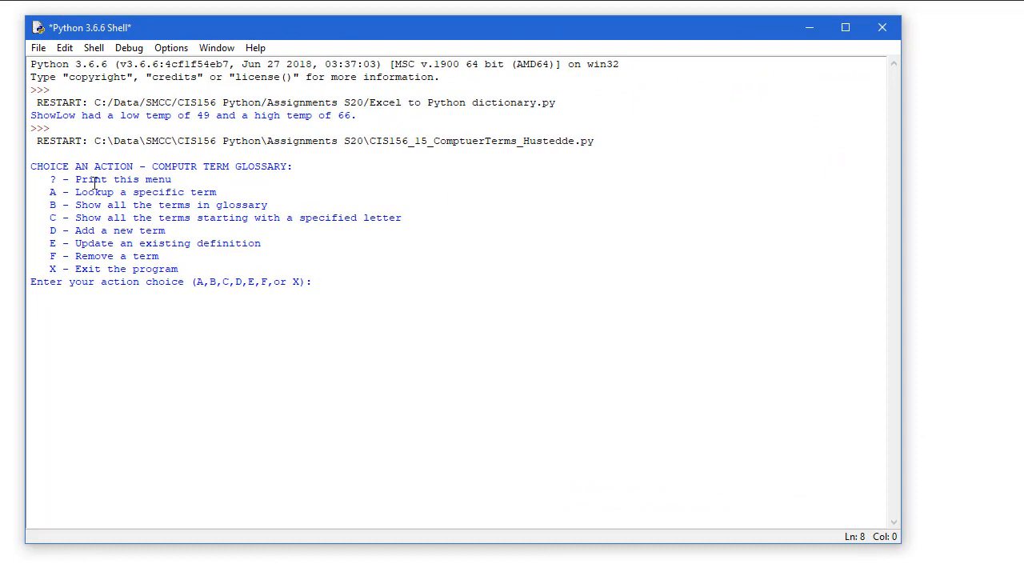
pyautogui.moveTo(378, 307)
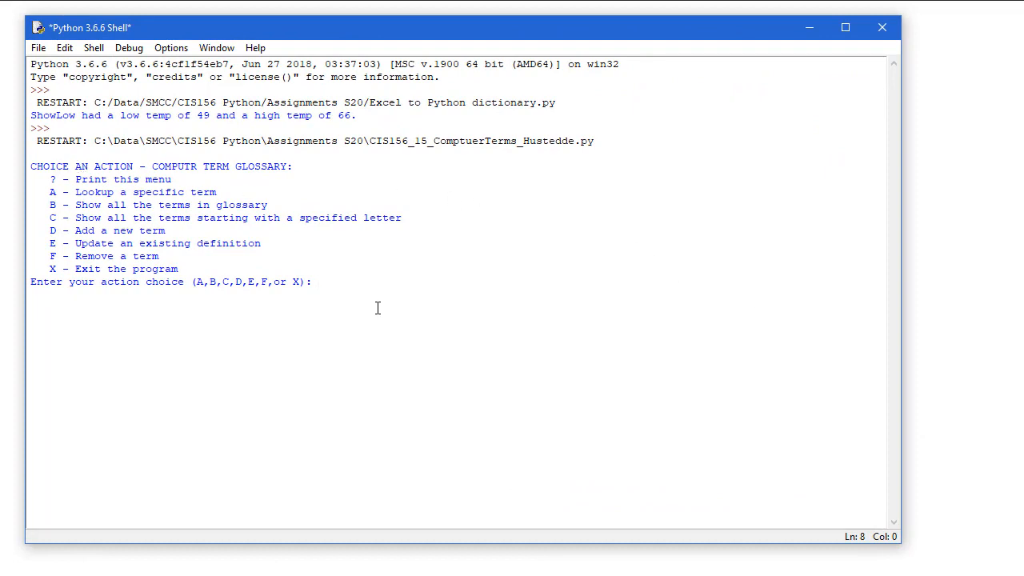
# - Enter ? to reprint the menu, A with 'binary' to look it up, then B to list all terms
pyautogui.write('?')
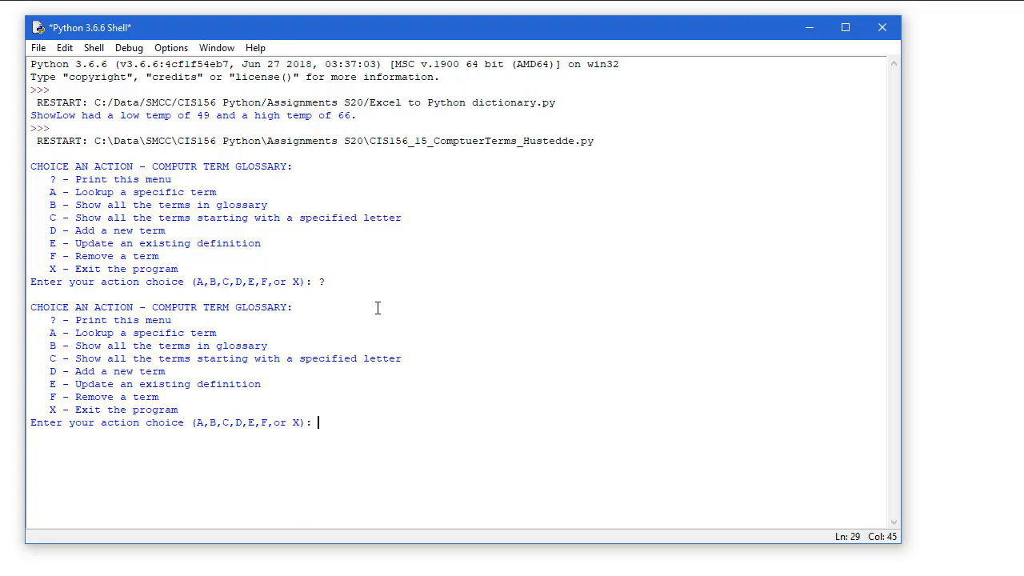
pyautogui.write('A')
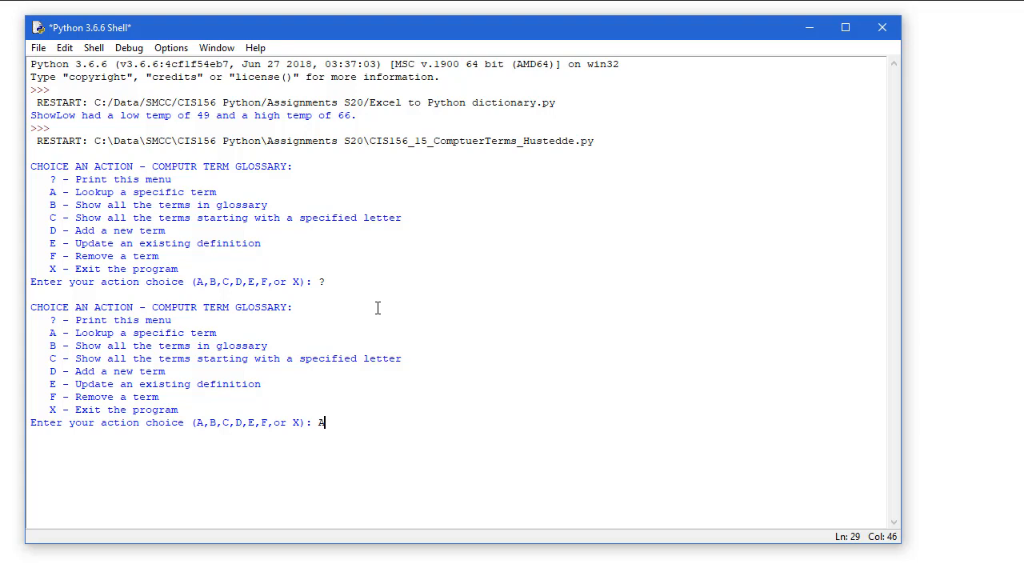
pyautogui.write('binary')
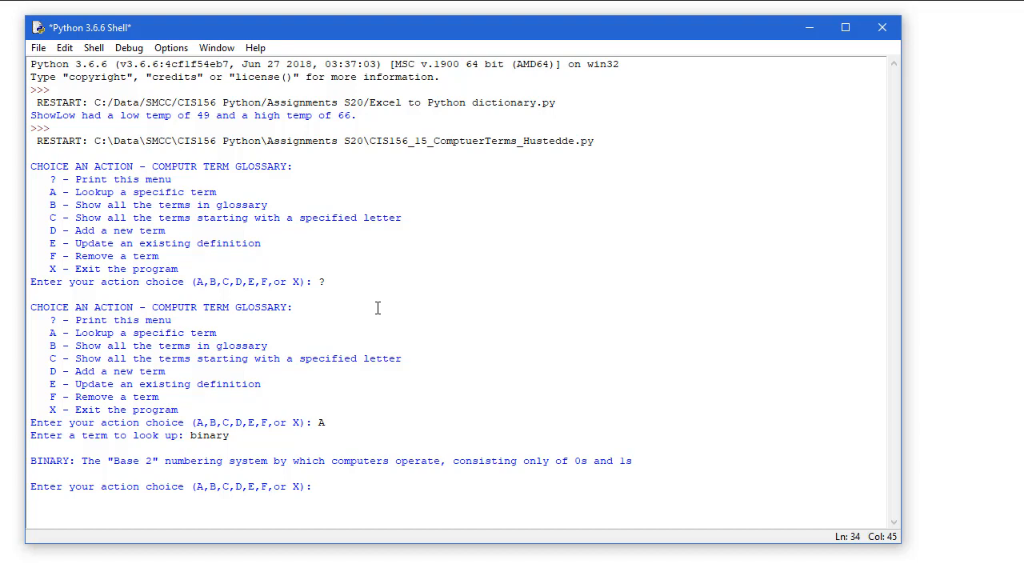
pyautogui.write('B')
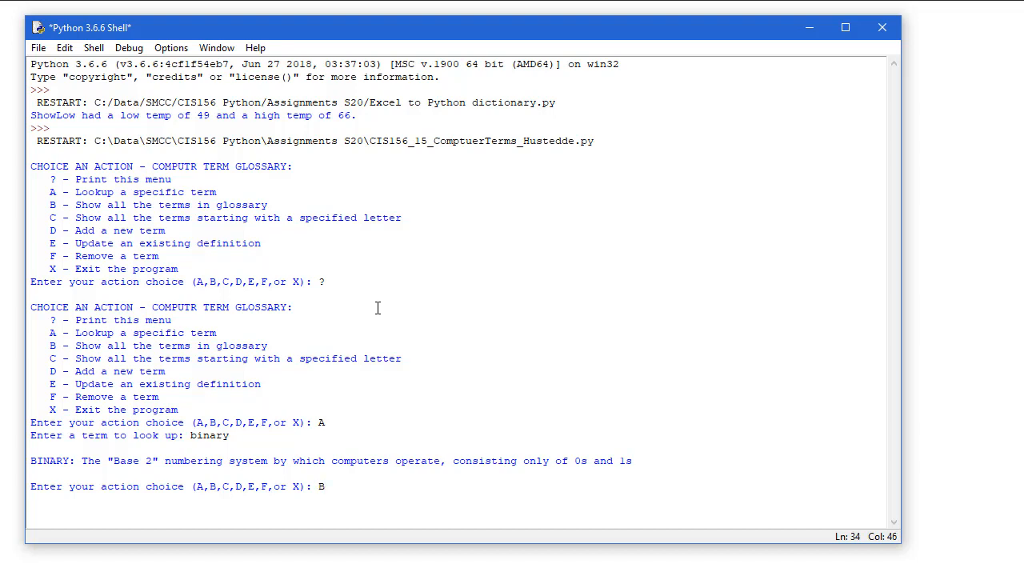
pyautogui.press('Return')
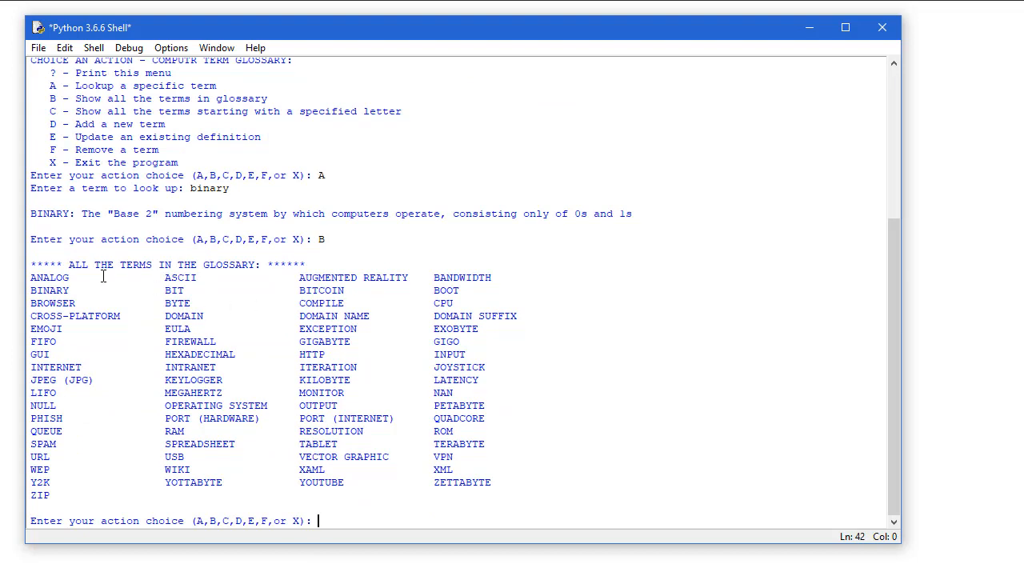
pyautogui.moveTo(470, 291)
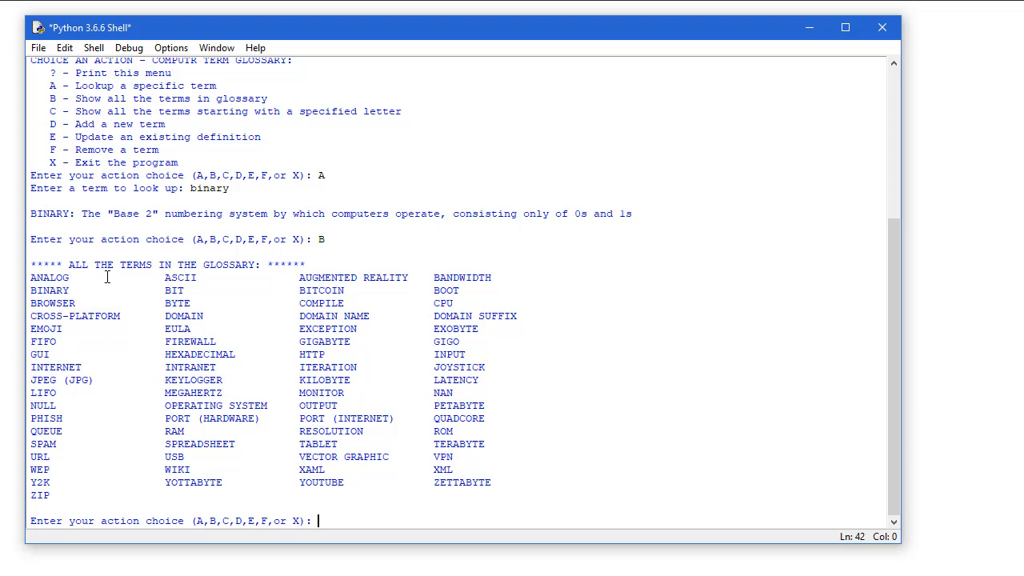
pyautogui.moveTo(451, 283)
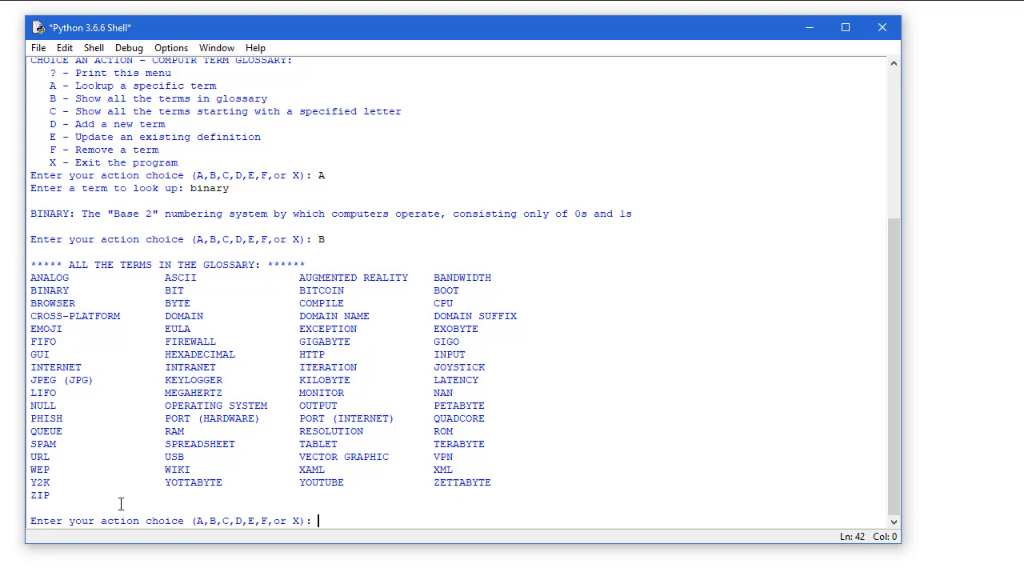
# - List the terms beginning with B via choice C, then start adding 'flowchart' via choice D
pyautogui.write('C')
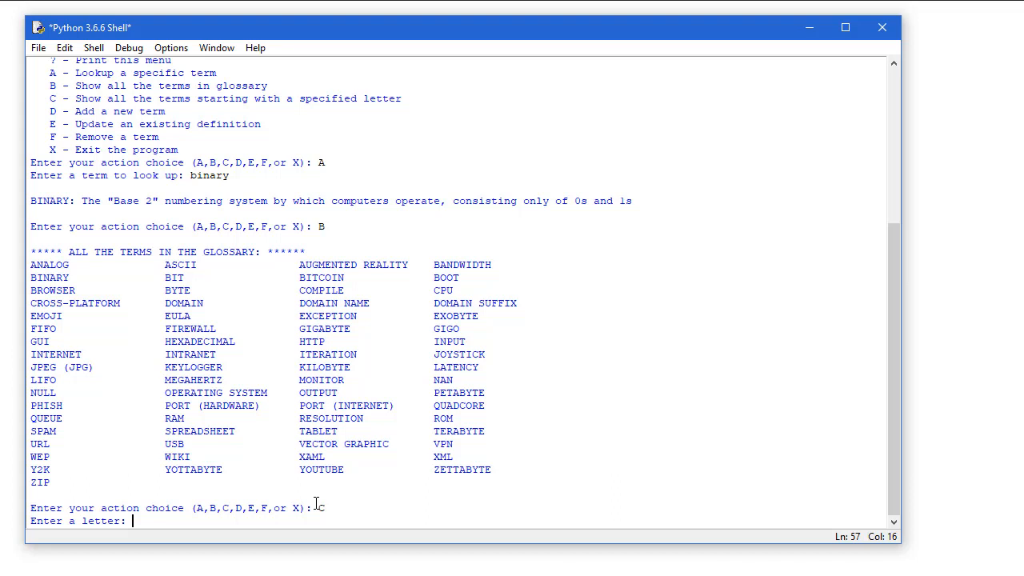
pyautogui.write('B')
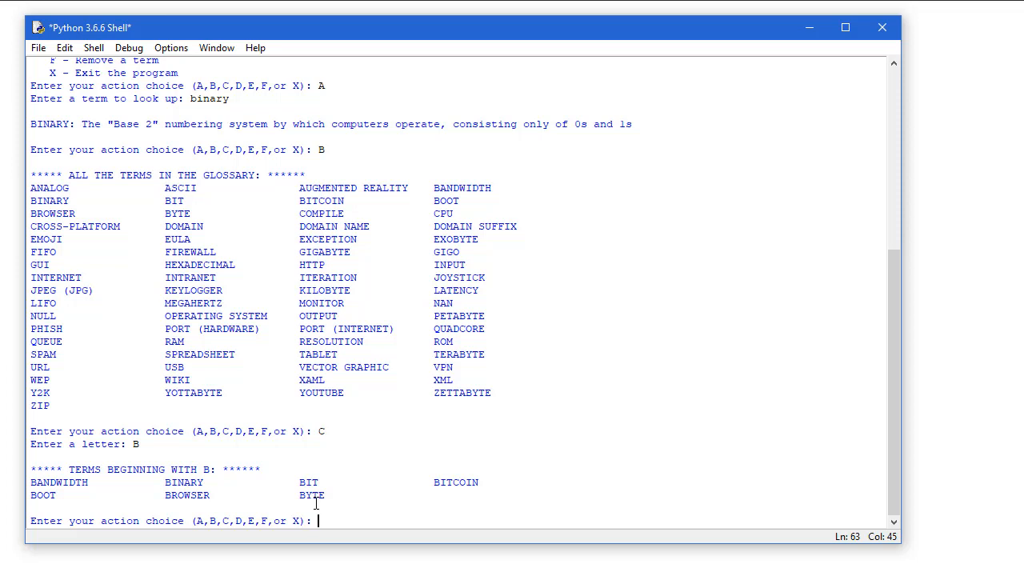
pyautogui.write('d')
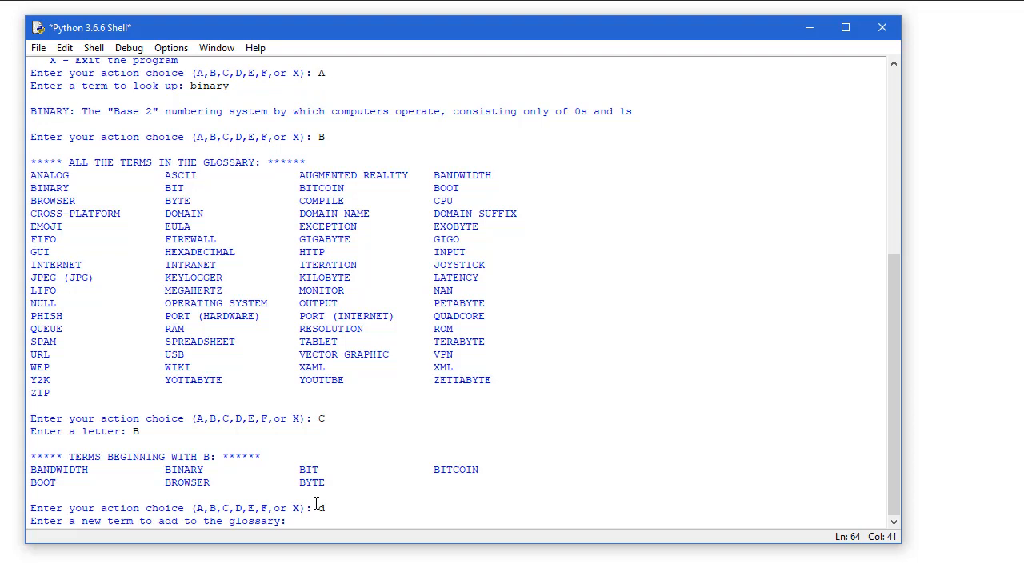
pyautogui.write('flowchart')
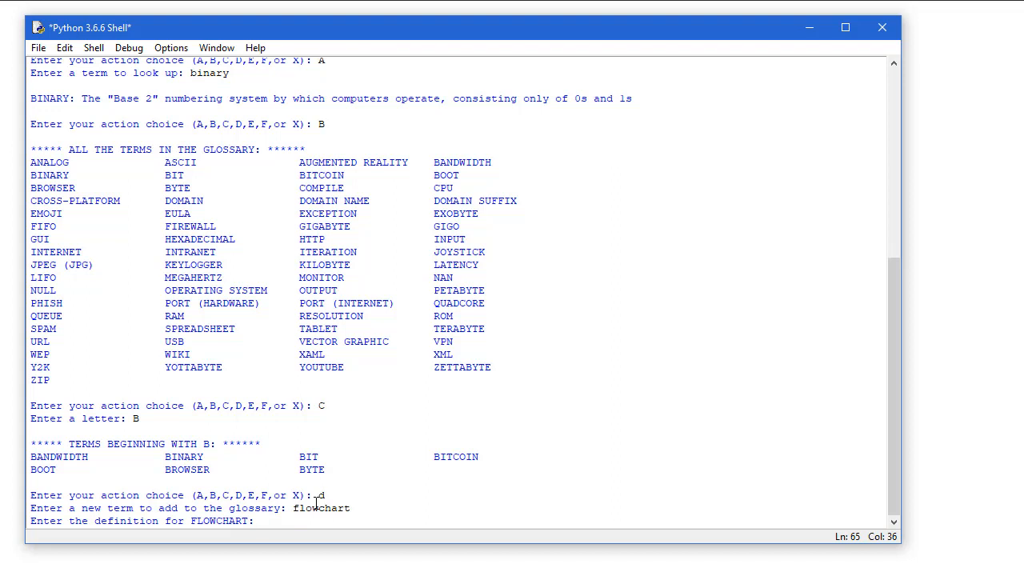
# - Enter the definition 'A method of representing an algorithm using standardized graphic symbols'
pyautogui.write('A method')
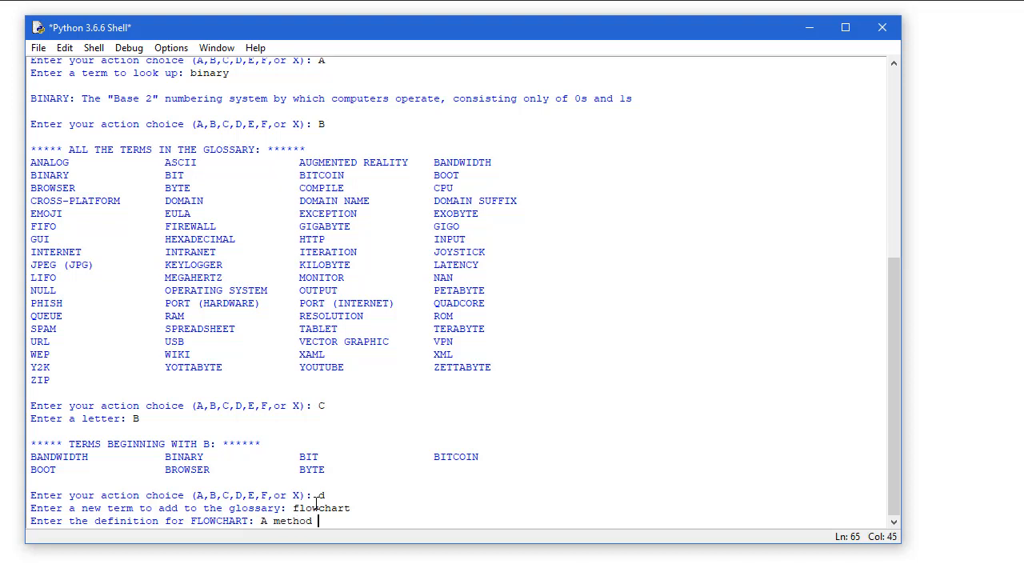
pyautogui.write('of represent')
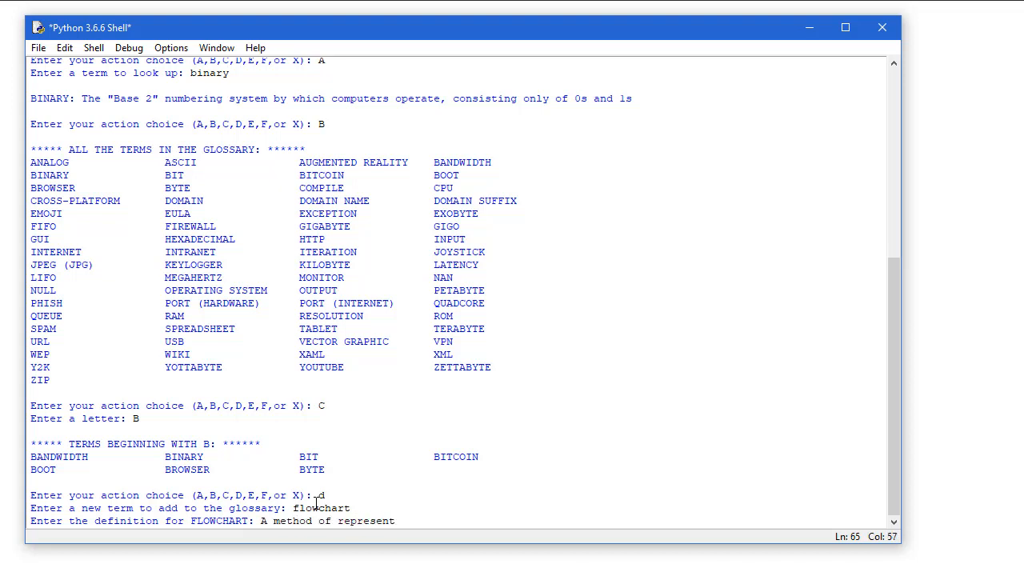
pyautogui.write('ing a')
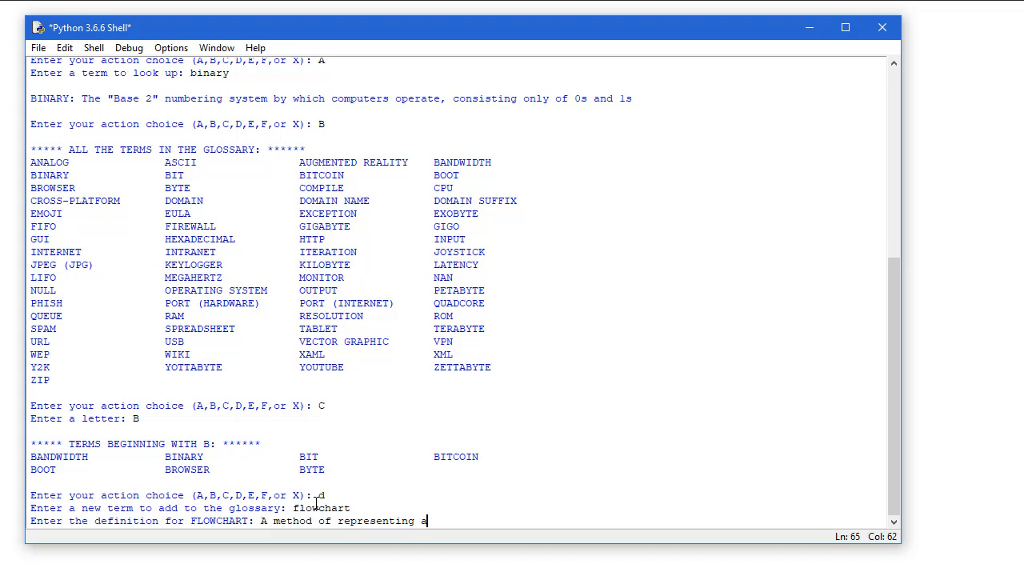
pyautogui.write('n algorithm using')
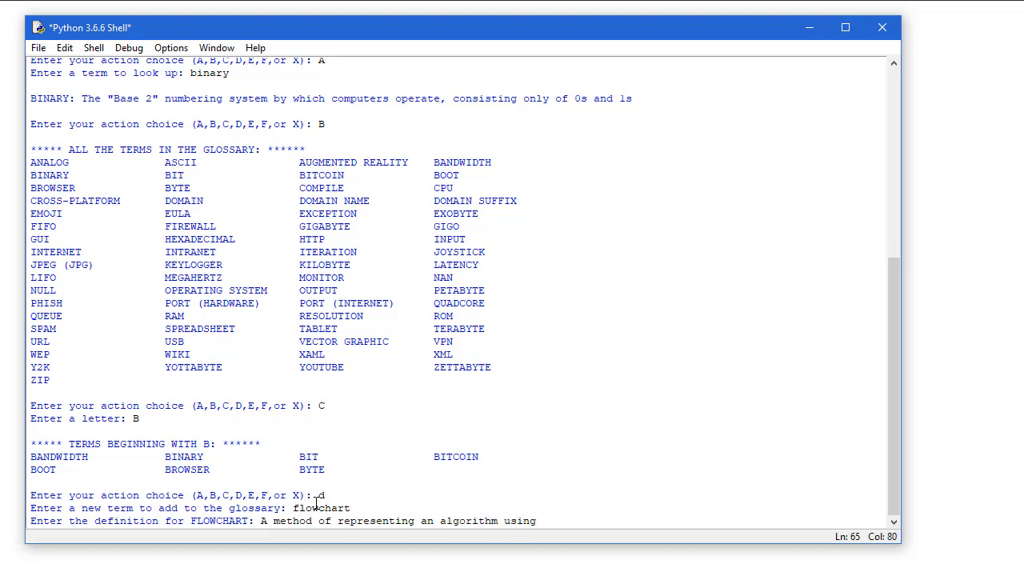
pyautogui.write('standardiz')
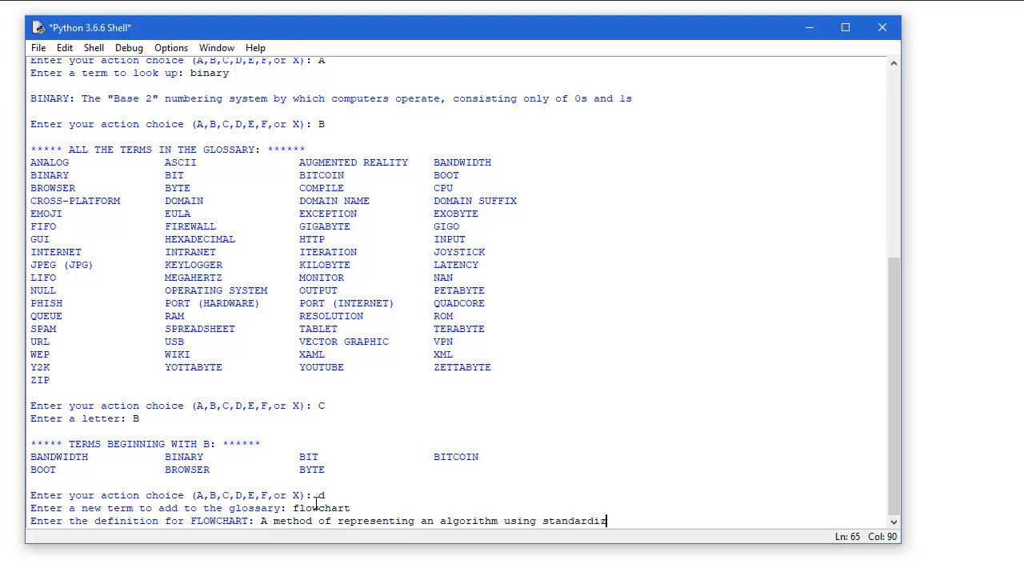
pyautogui.write('graphic')
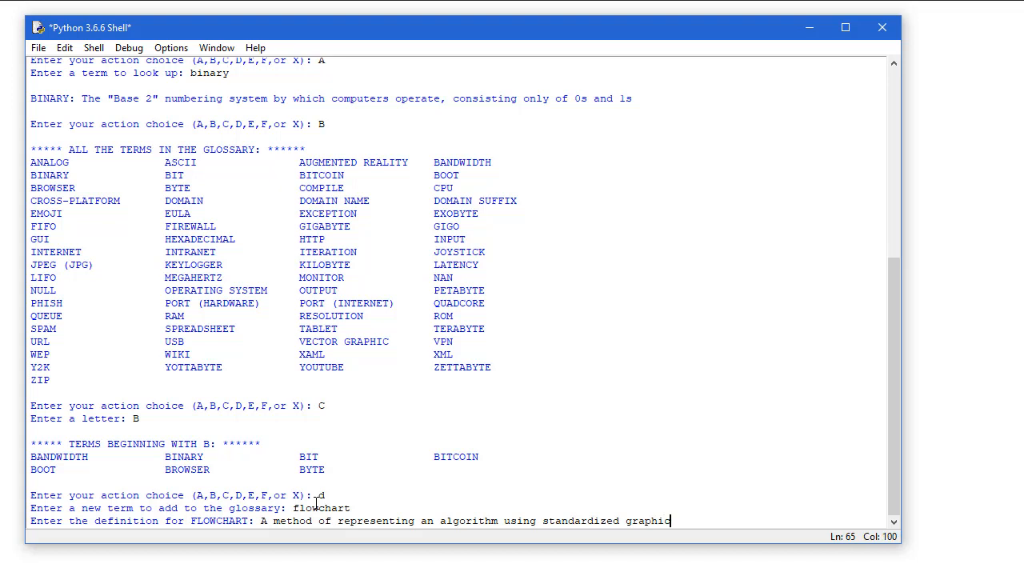
pyautogui.write('symbols')
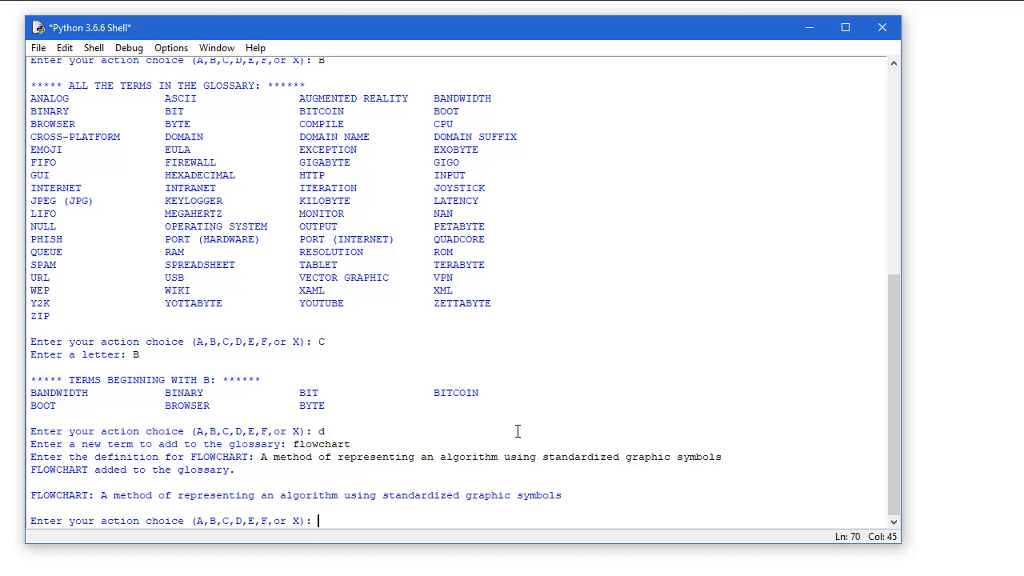
# - Choose E and, after a rejected 'flow chart' attempt, select FLOWCHART as the term to modify
pyautogui.write('E')
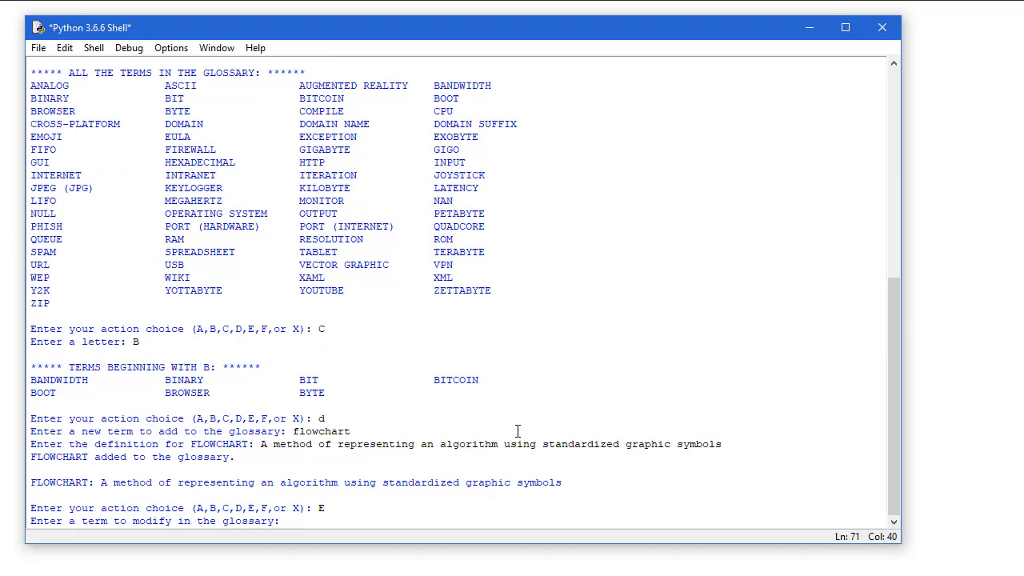
pyautogui.write('flowchar')
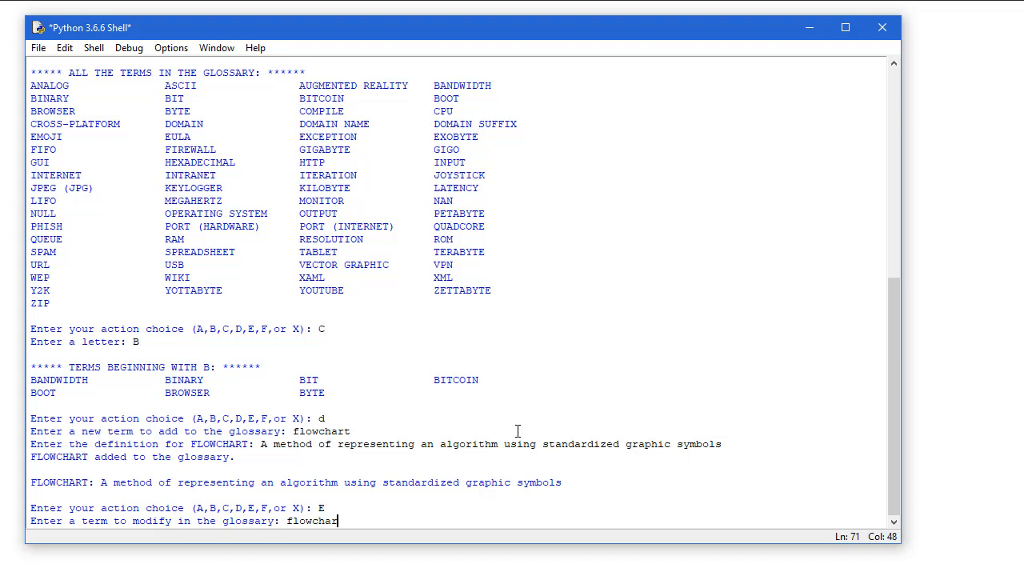
pyautogui.press('BackSpace')
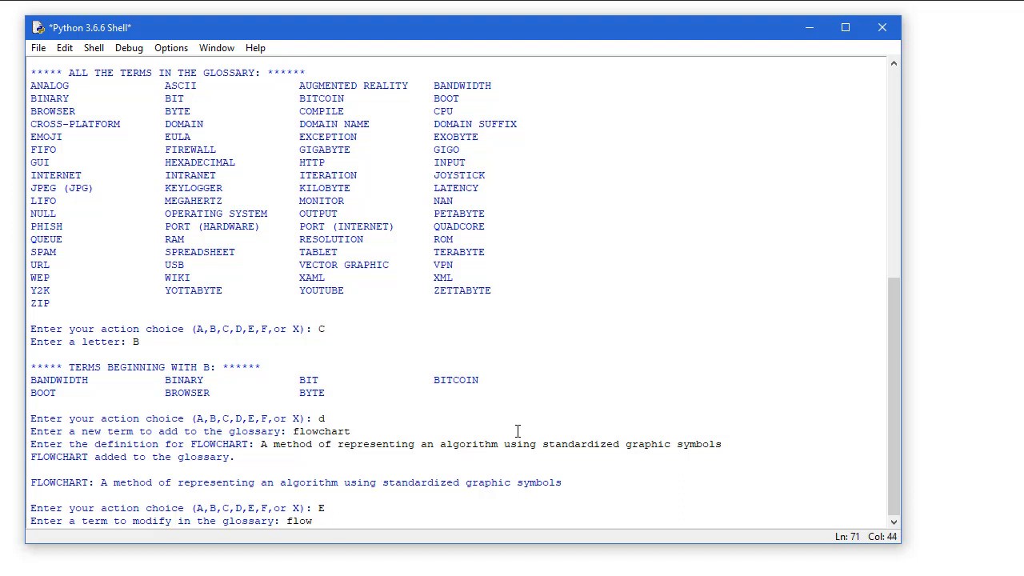
pyautogui.write('chart')
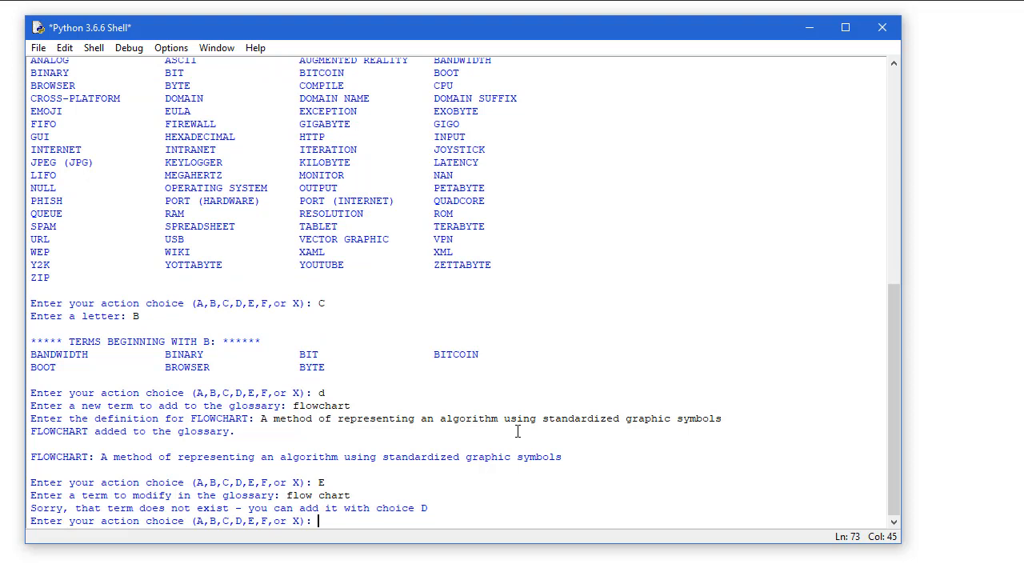
pyautogui.write('flowch')
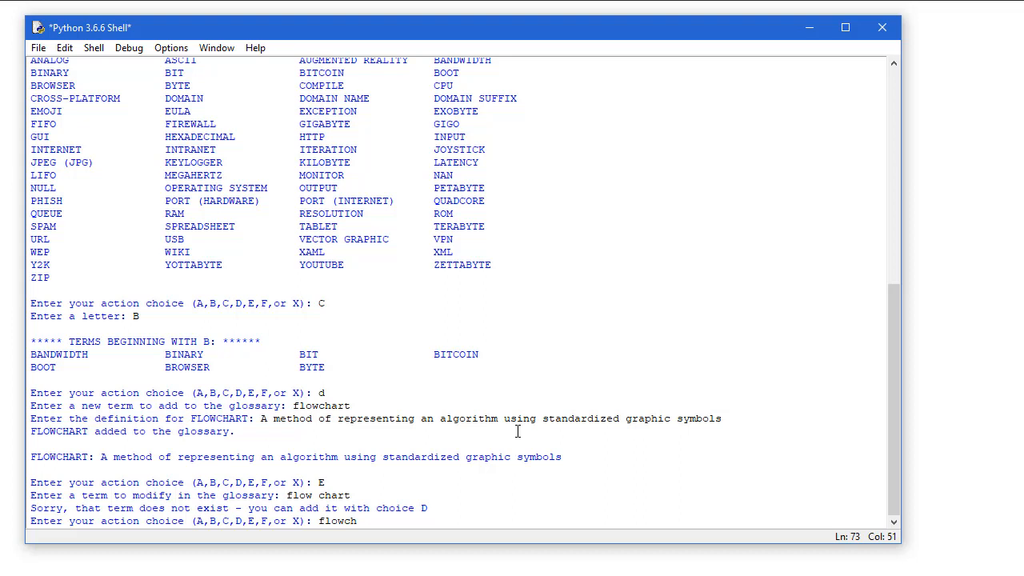
pyautogui.press('Return')
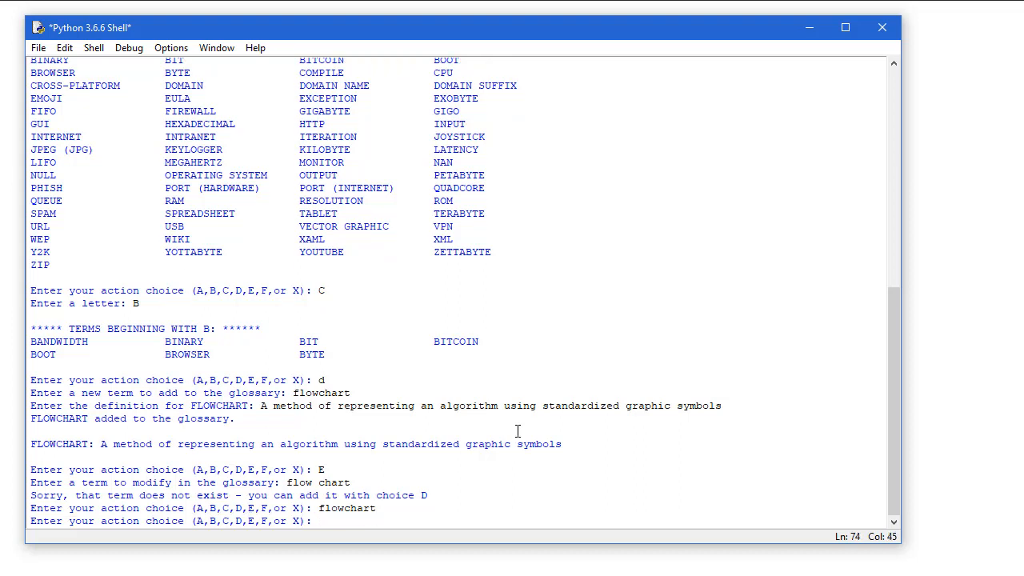
pyautogui.write('e')
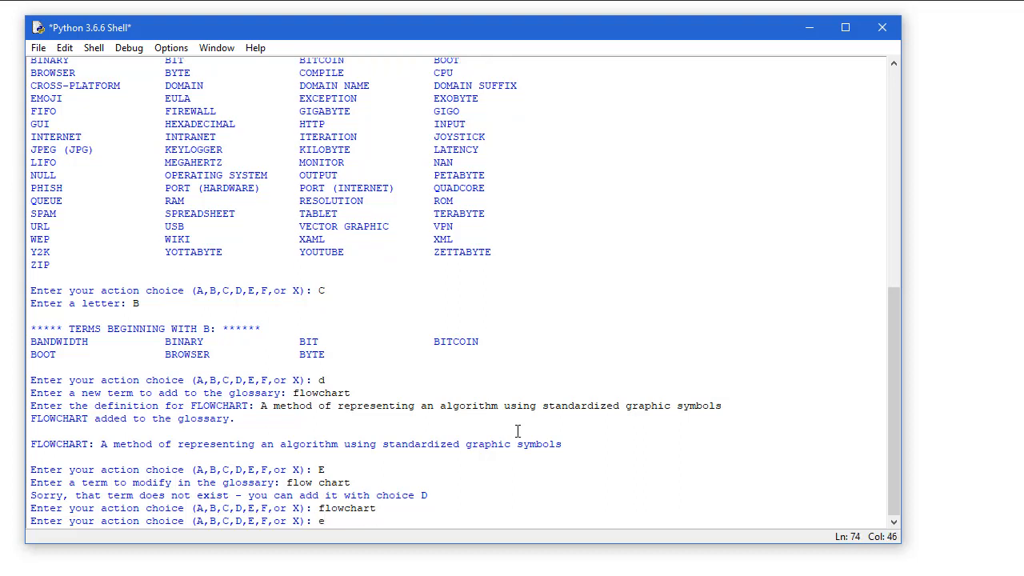
pyautogui.write('flowchart')
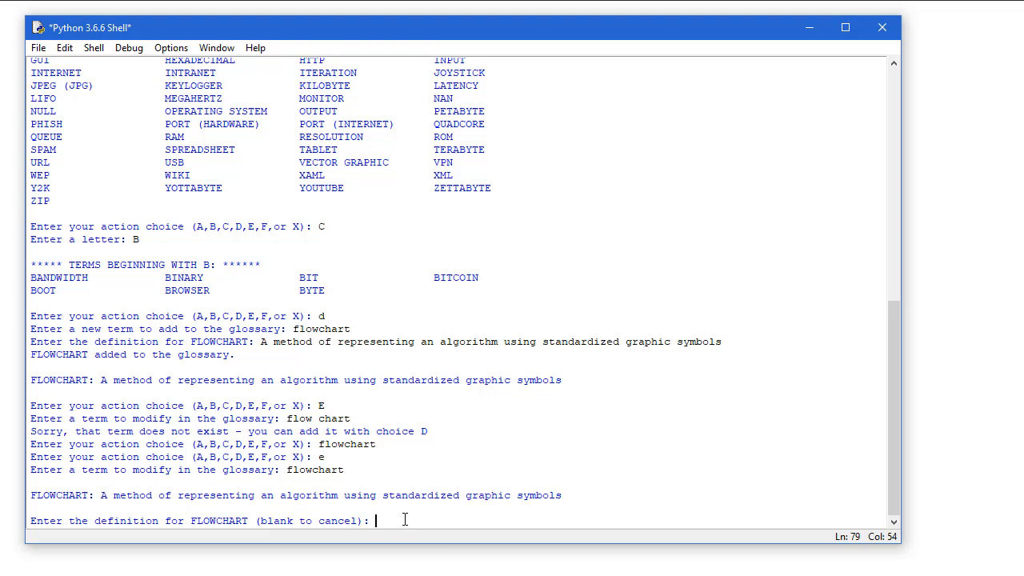
# - Replace the FLOWCHART definition with one ending 'standardized graphic symbols and flow lines', then choose B
pyautogui.write('A method of representing an algorithm using standardized graphic symbols and flow li')
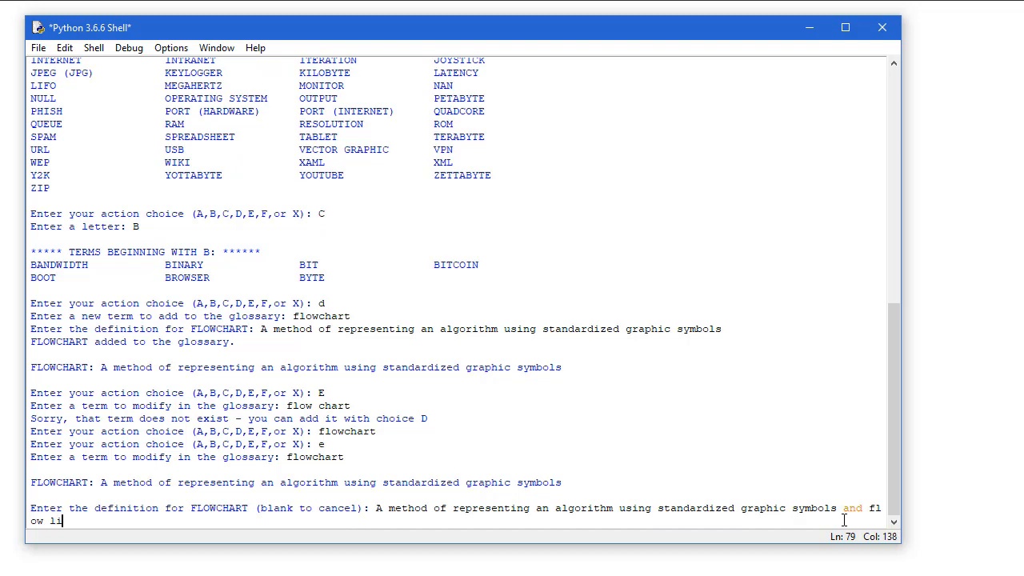
pyautogui.write('nes')
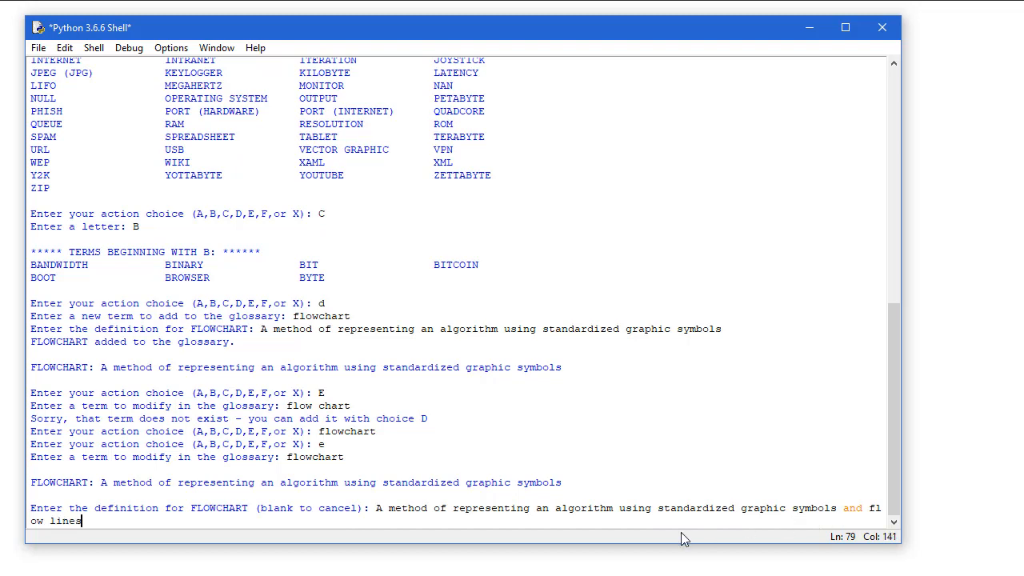
pyautogui.press('Return')
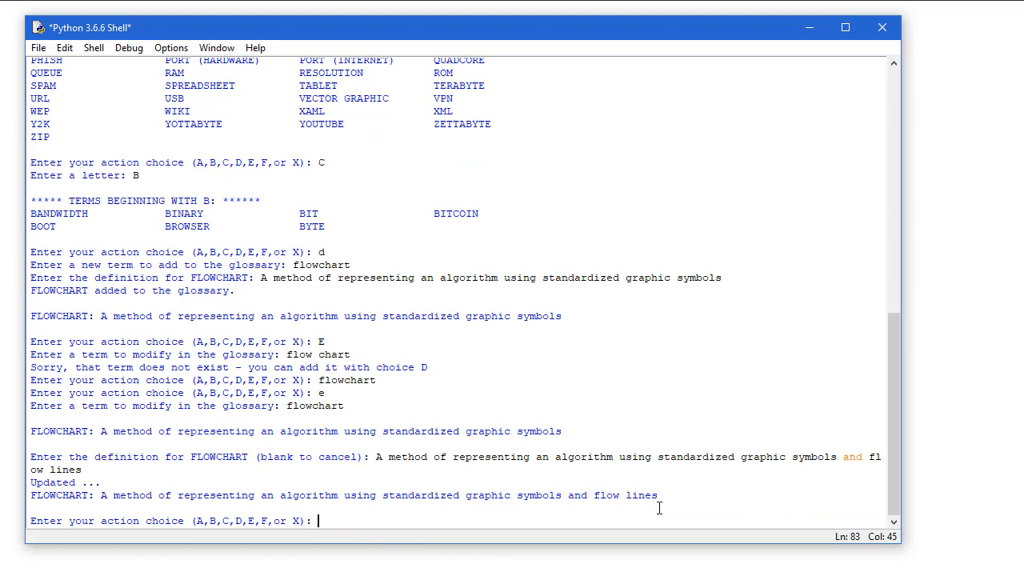
pyautogui.moveTo(653, 515)
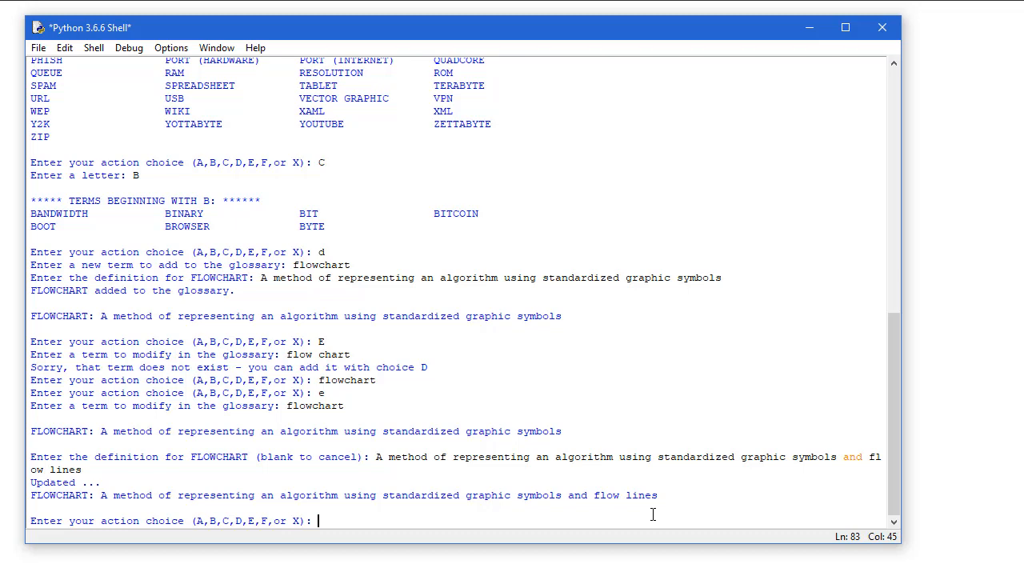
pyautogui.write('B')
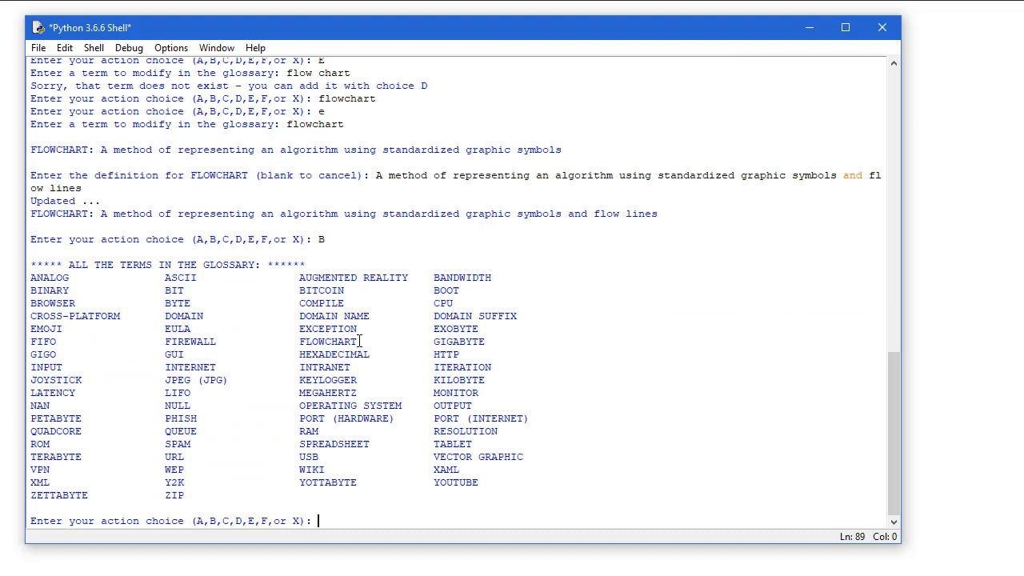
pyautogui.moveTo(70, 496)
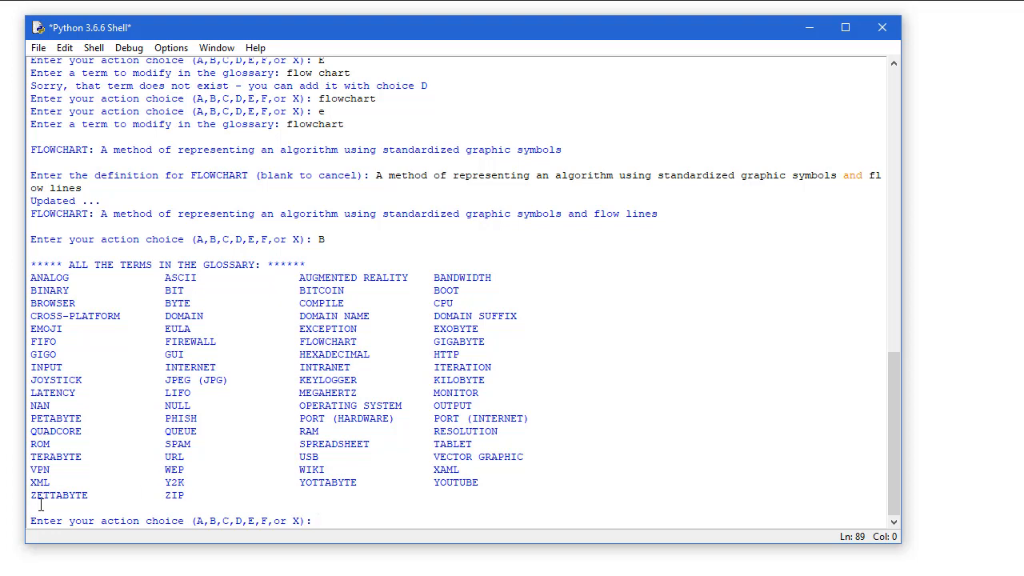
# - Enter choice f to start removing a term
pyautogui.write('f')
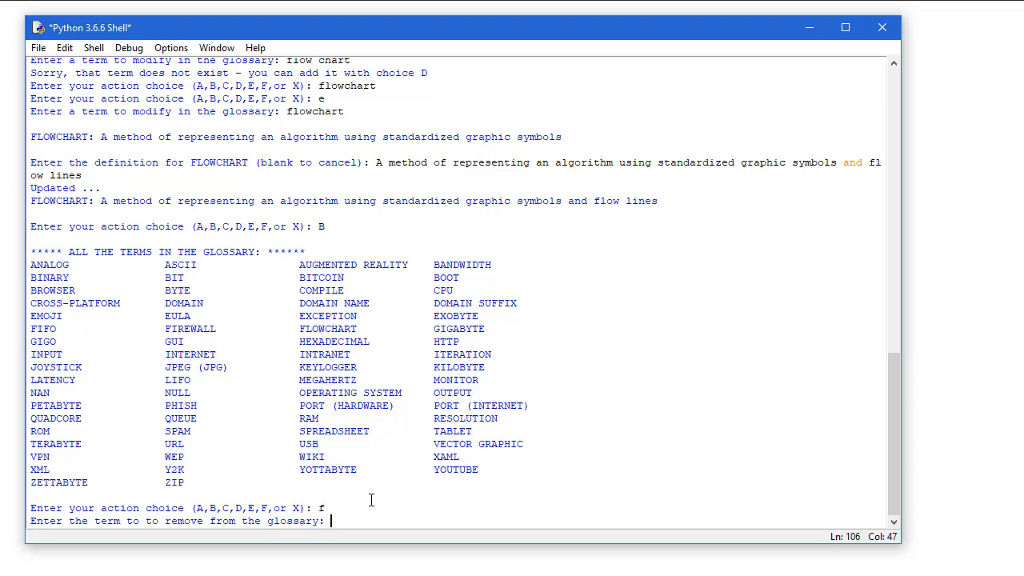
# - Attempt removal with misspelled 'flow chart', then retry 'flowchart' and decline with n
pyautogui.write('flow c')
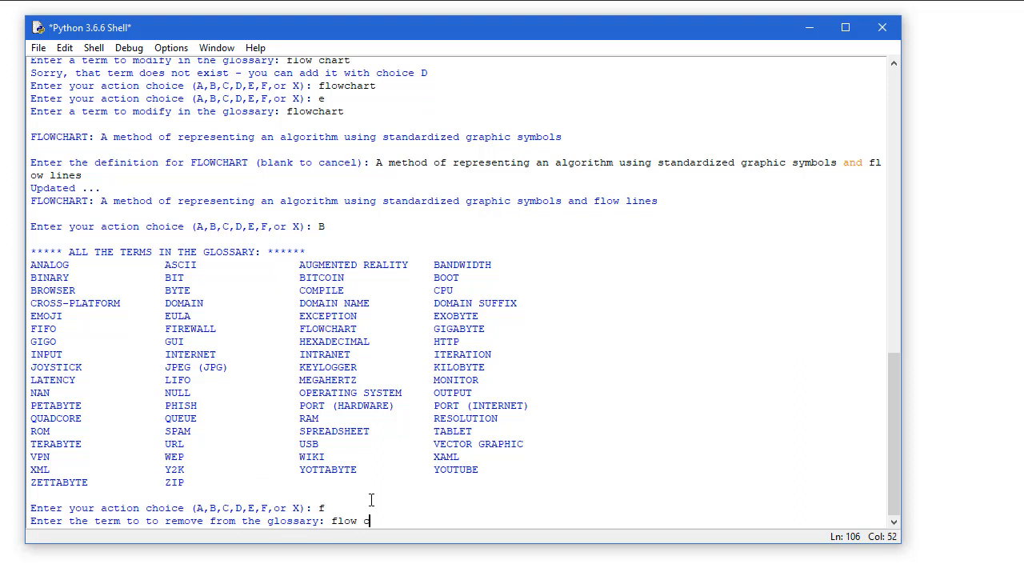
pyautogui.write('hart')
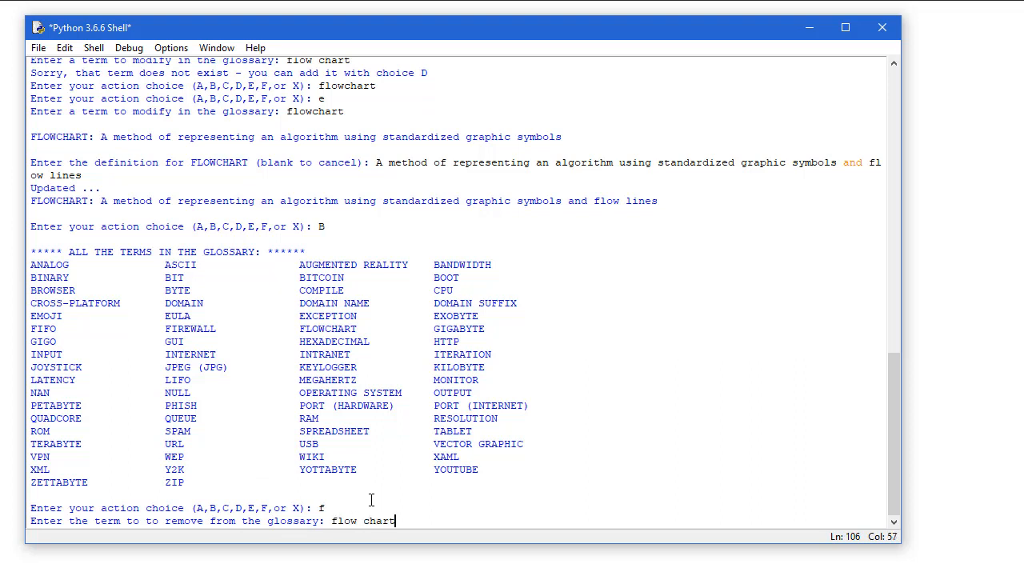
pyautogui.press('Return')
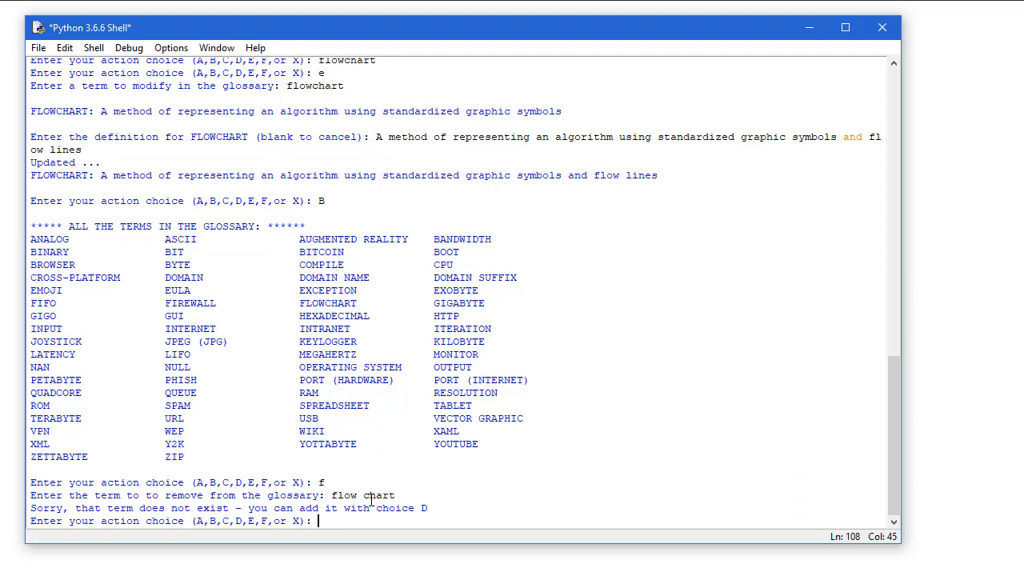
pyautogui.write('f')
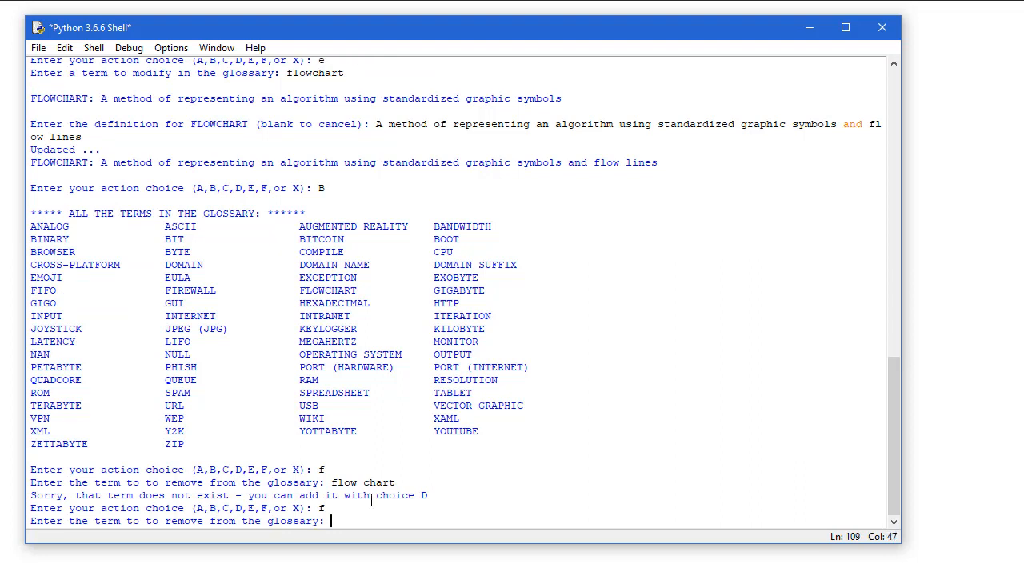
pyautogui.write('flow')
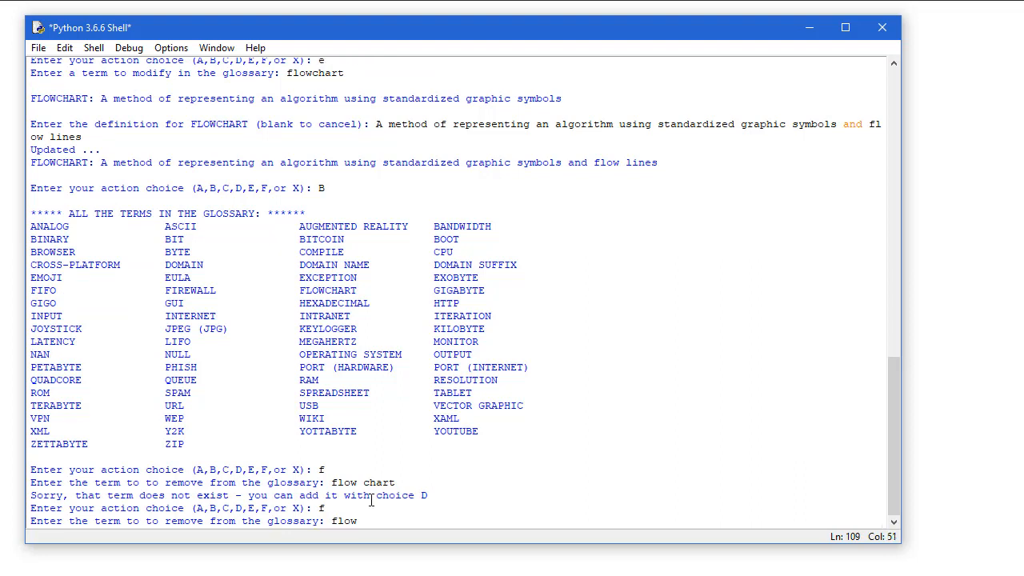
pyautogui.press('Return')
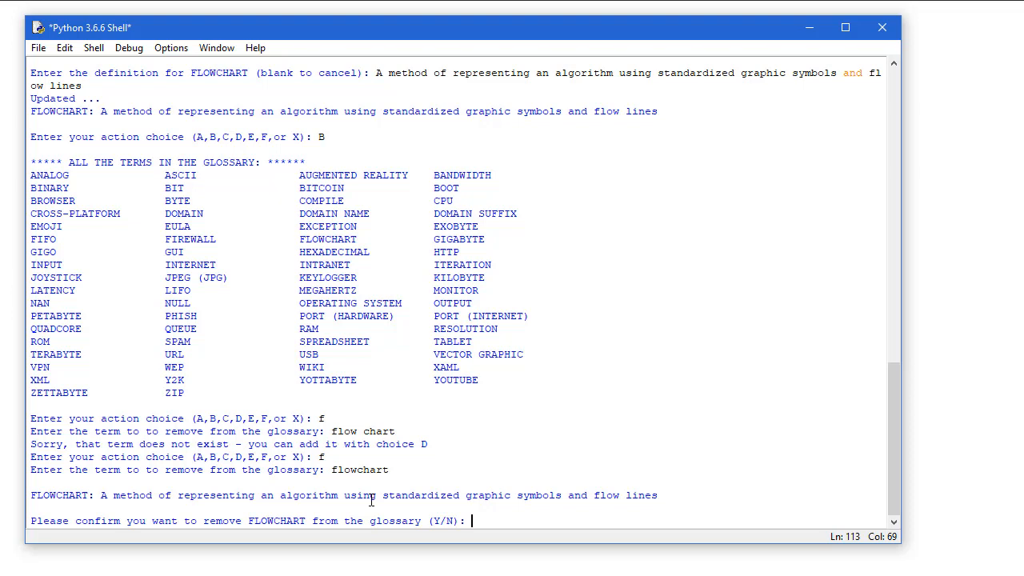
pyautogui.write('n')
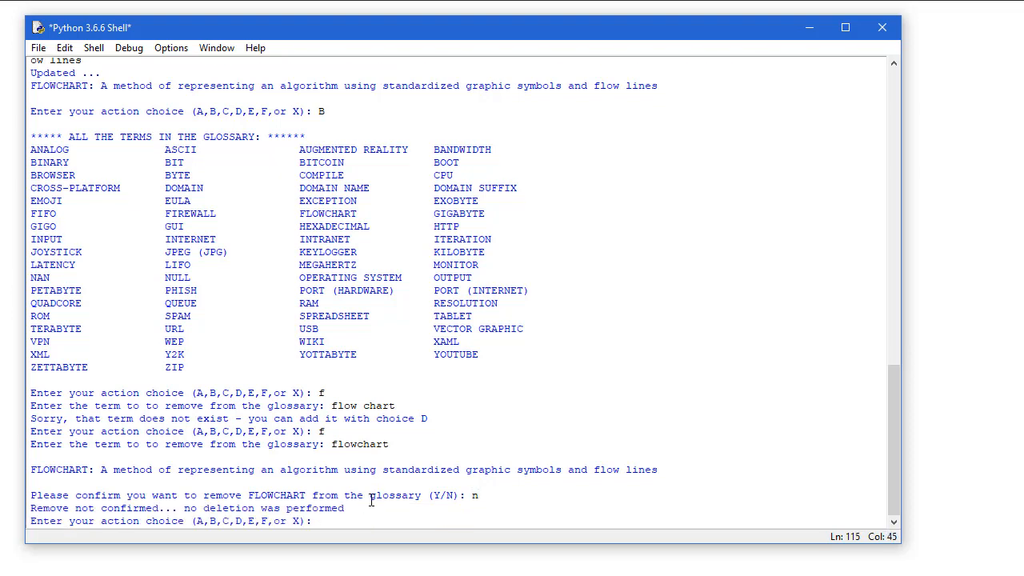
# - Remove FLOWCHART with confirmed deletion, then list all terms with choice b to verify
pyautogui.write('f')
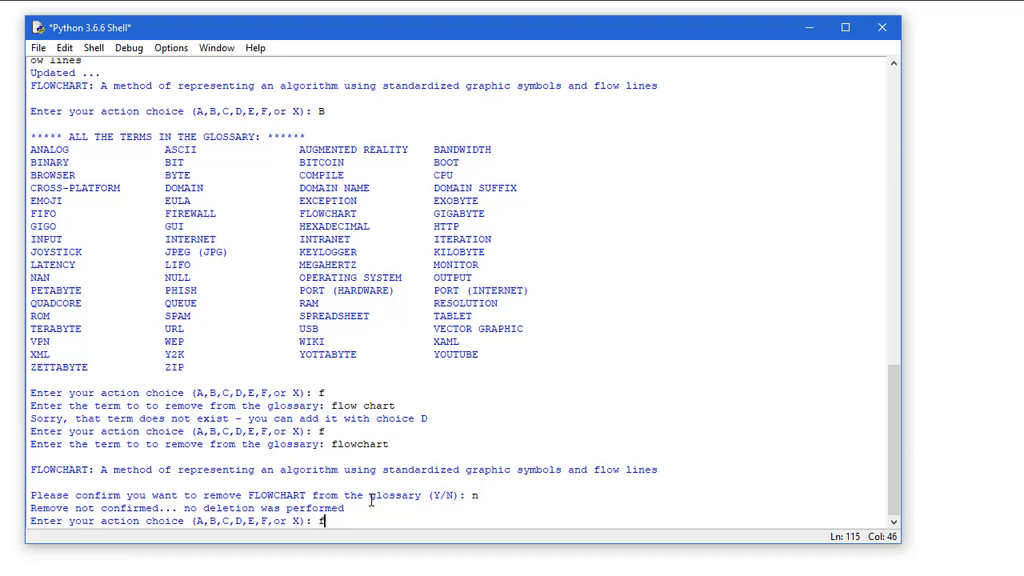
pyautogui.write('flowchart')
pyautogui.write('Y')
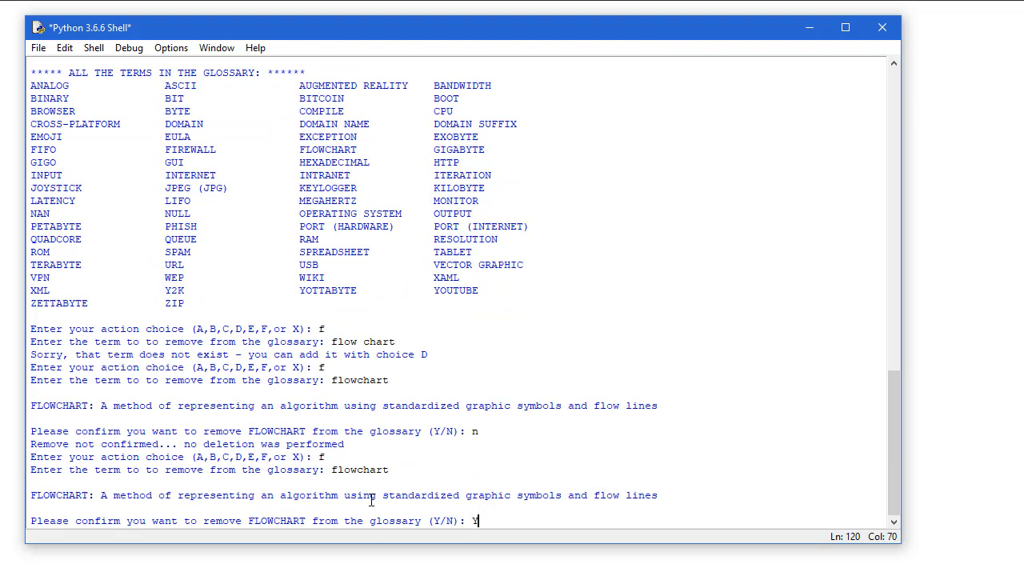
pyautogui.press('Return')
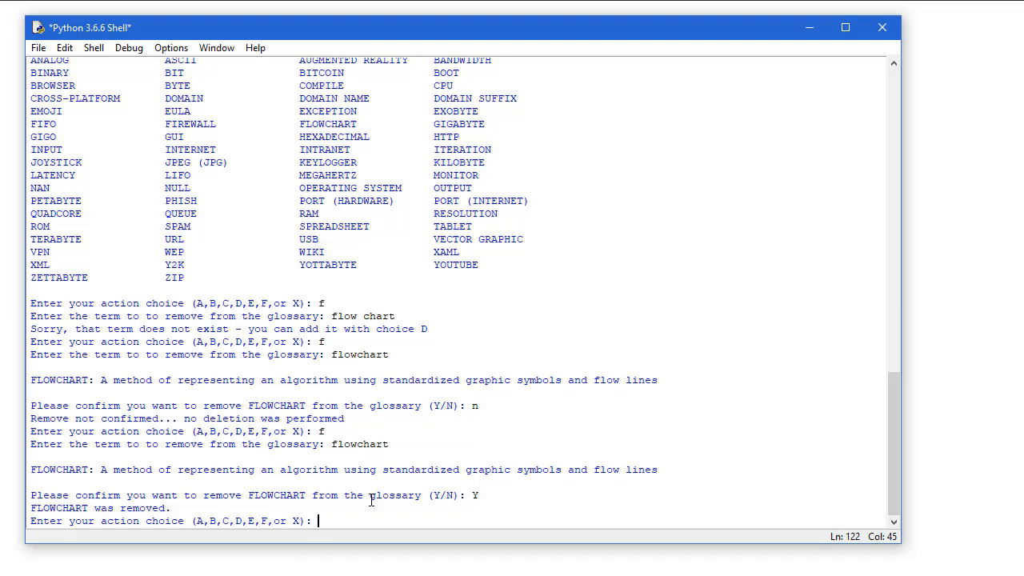
pyautogui.write('b')
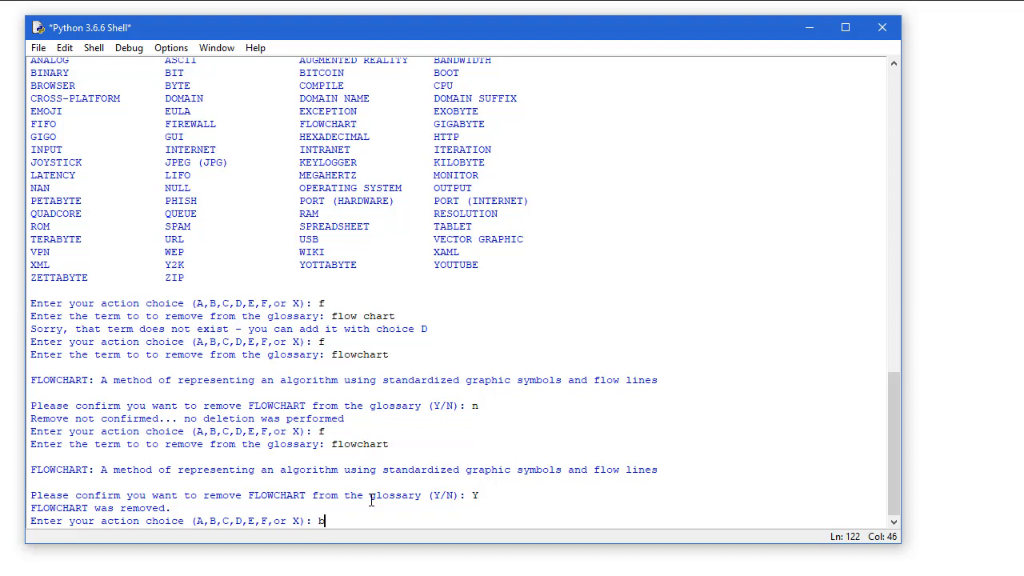
pyautogui.press('Return')
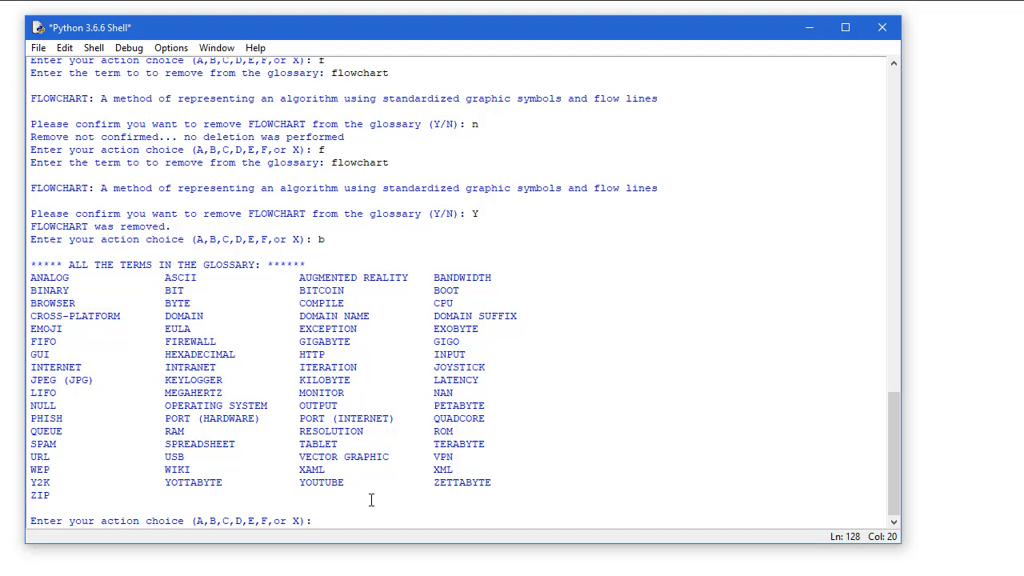
# - Quit the glossary program with action 'x', showing its farewell message
pyautogui.click(319, 521)
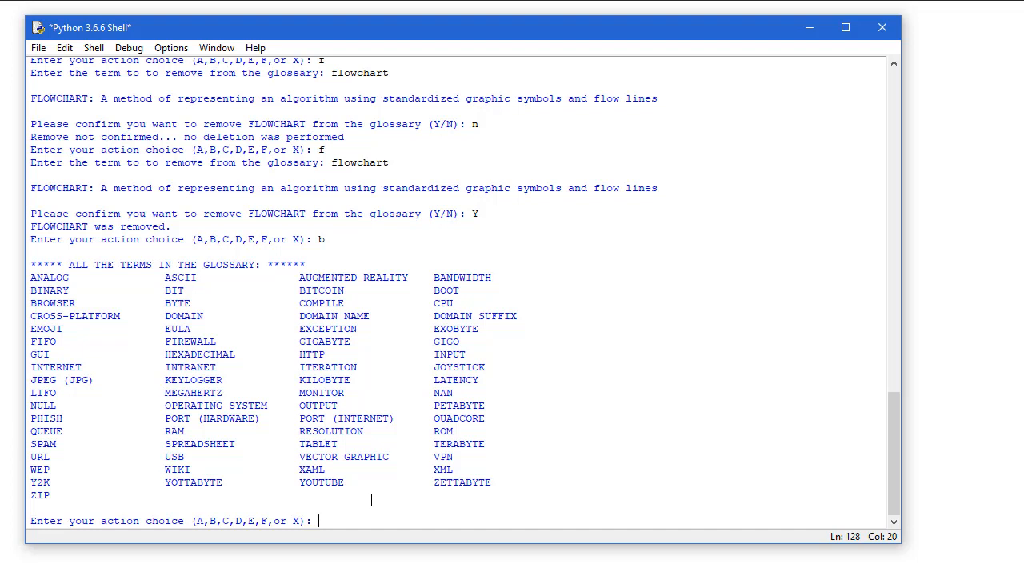
pyautogui.write('x')
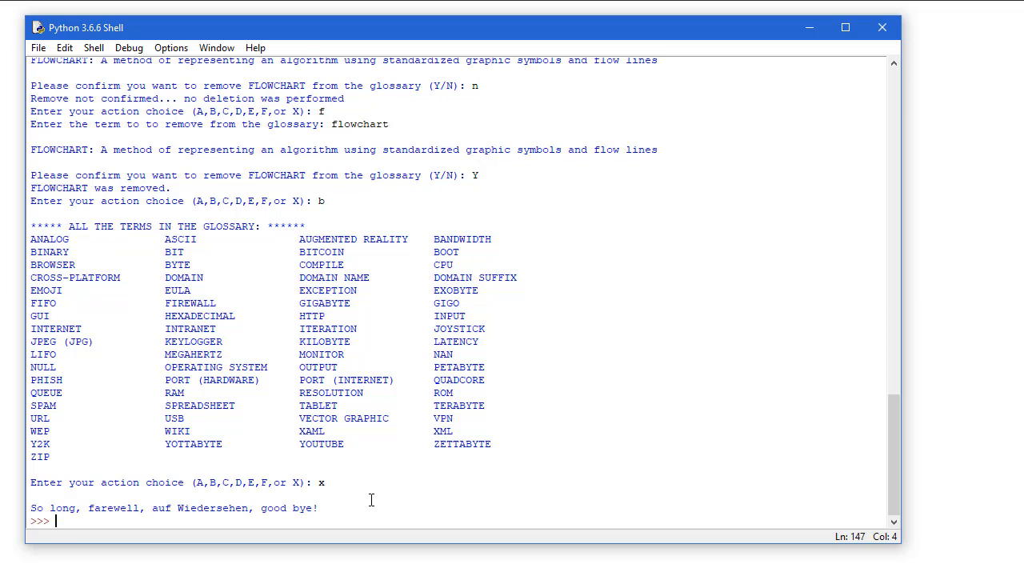
pyautogui.moveTo(659, 330)
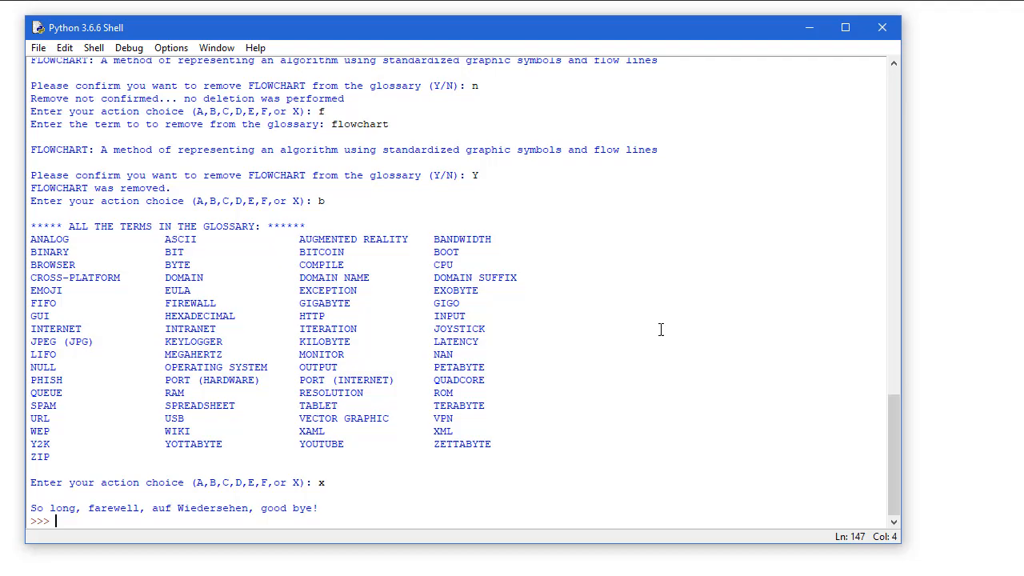